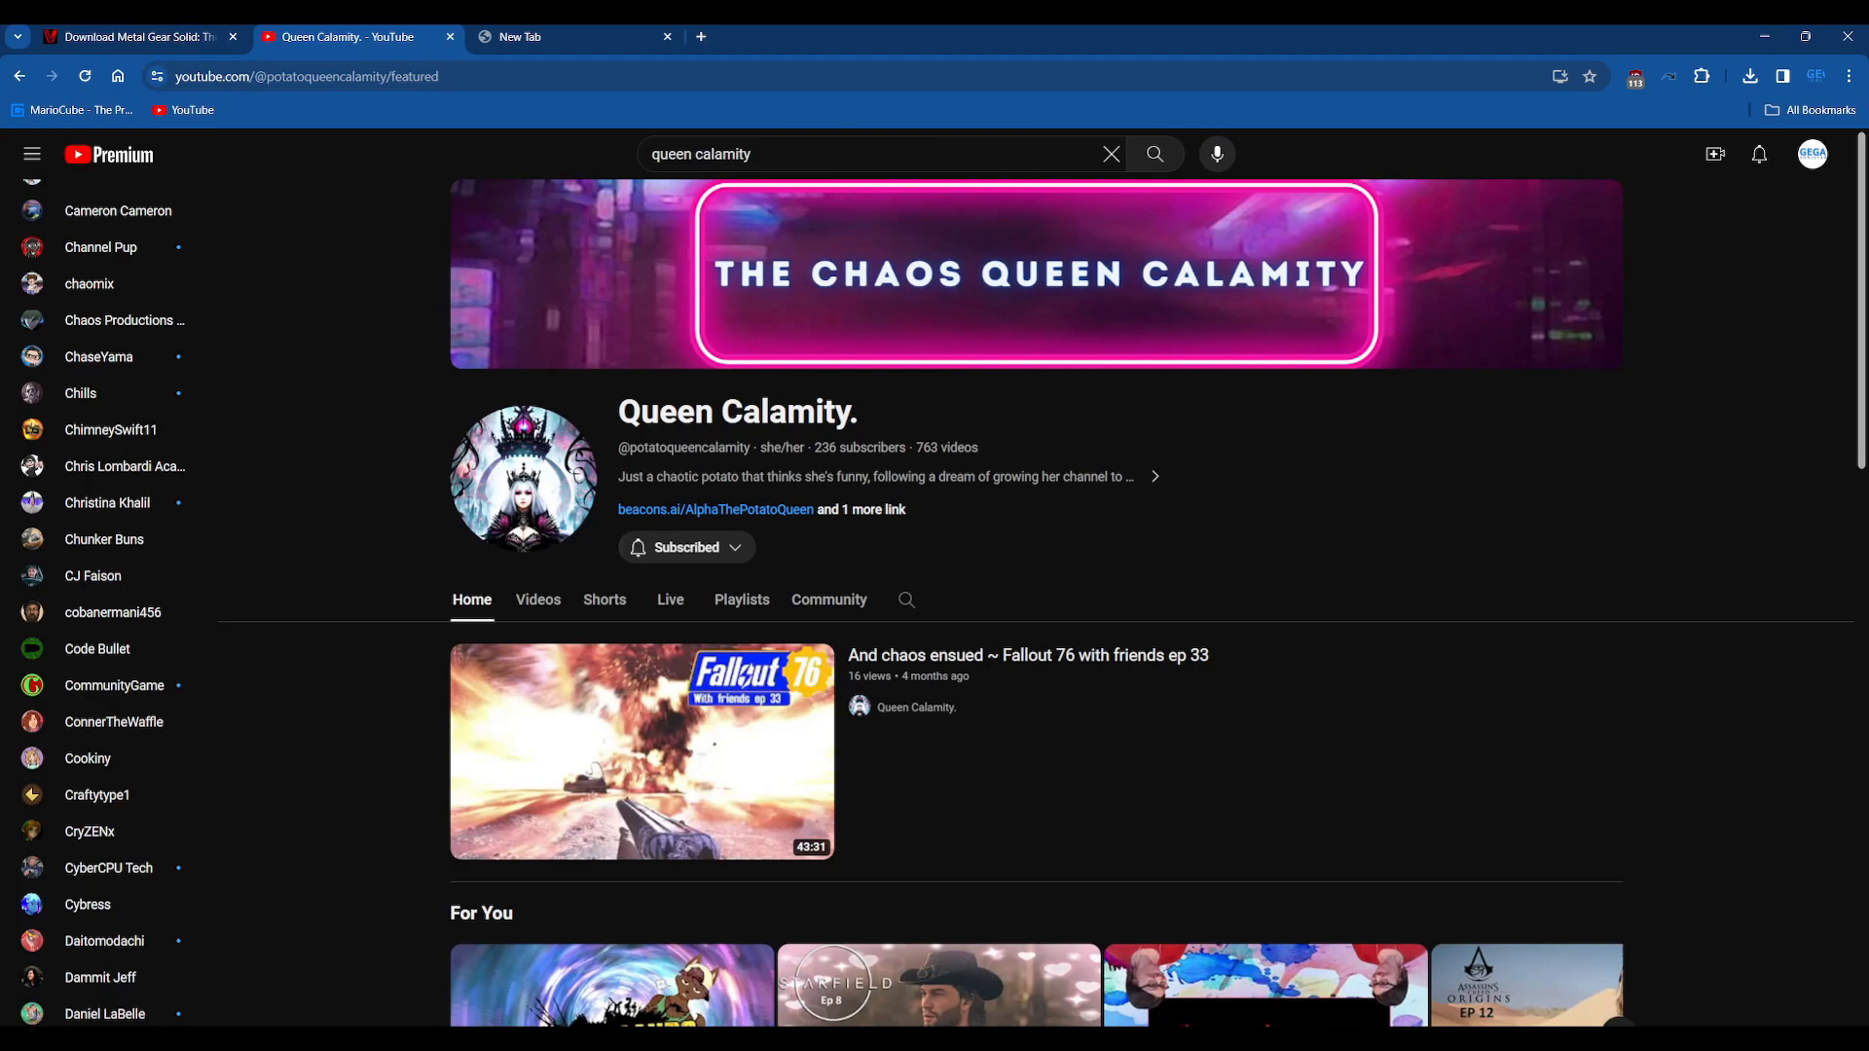
Step: Open Queen Calamity's Videos tab to list her uploads, latest first
left_click(537, 600)
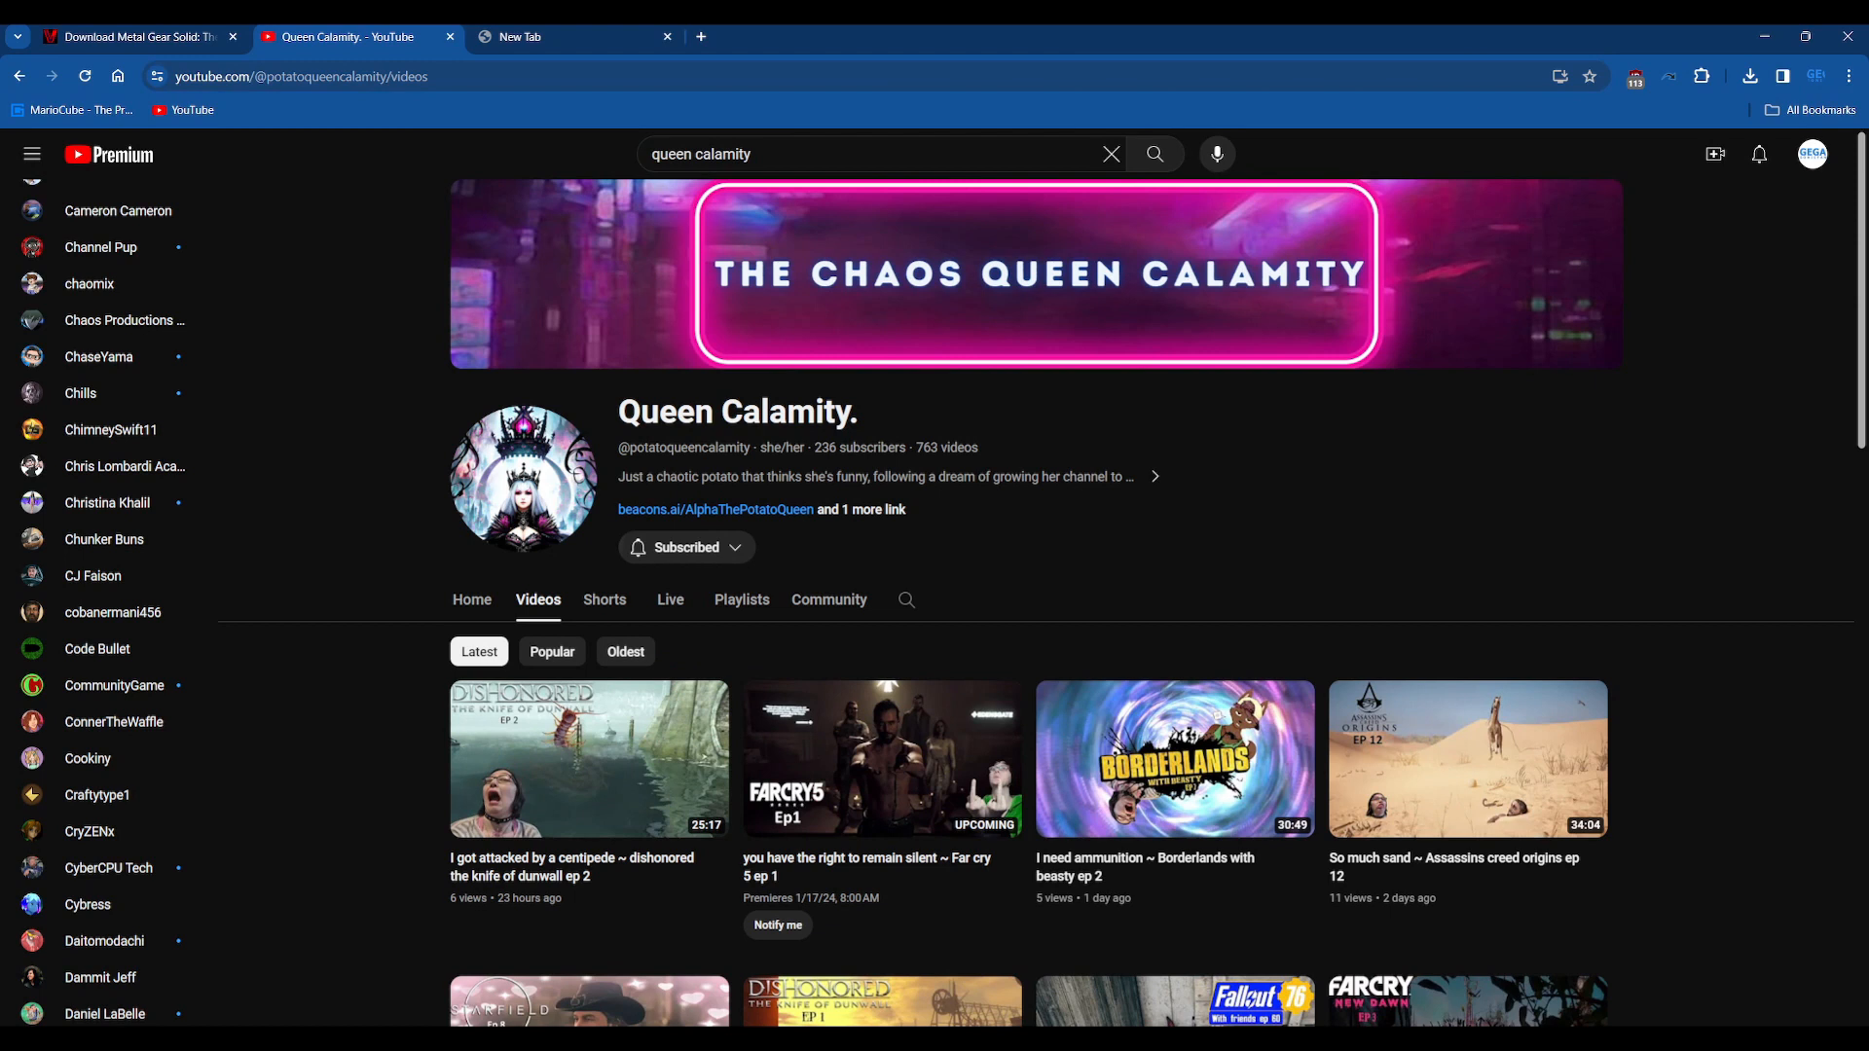
mouse_move(589, 760)
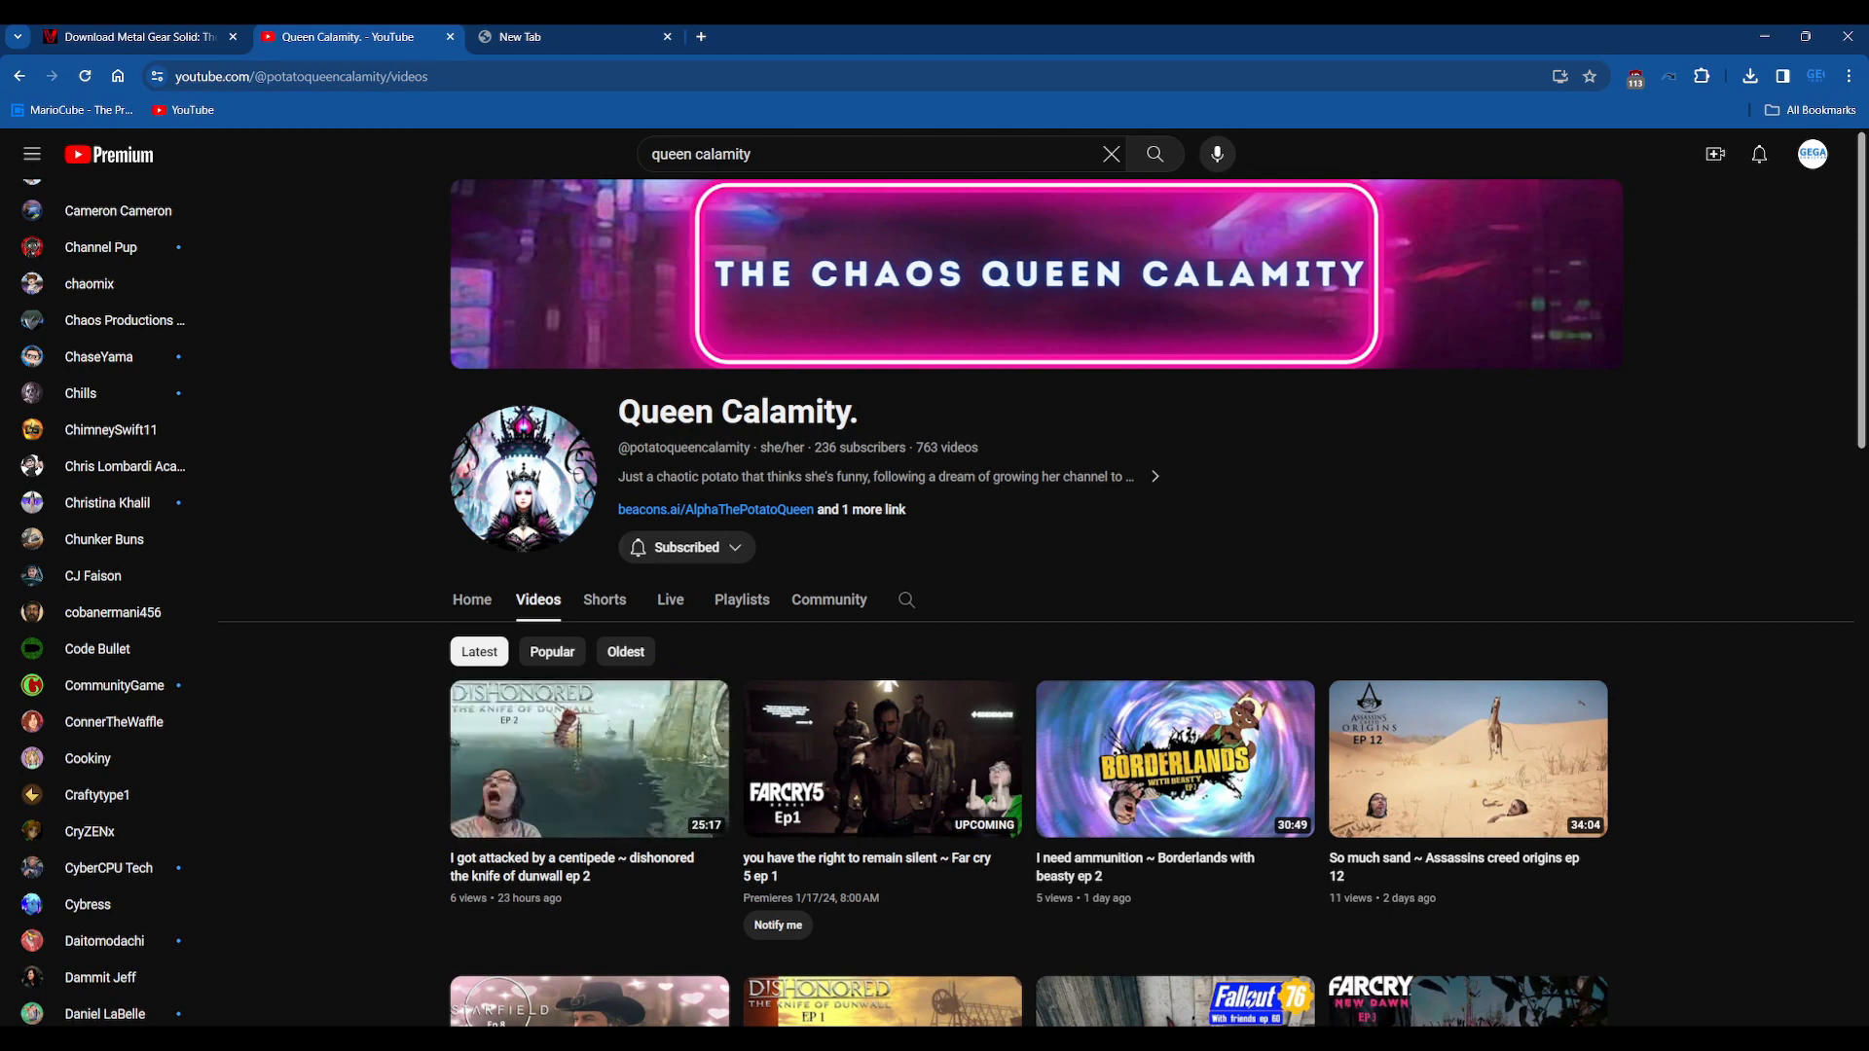
mouse_move(882, 759)
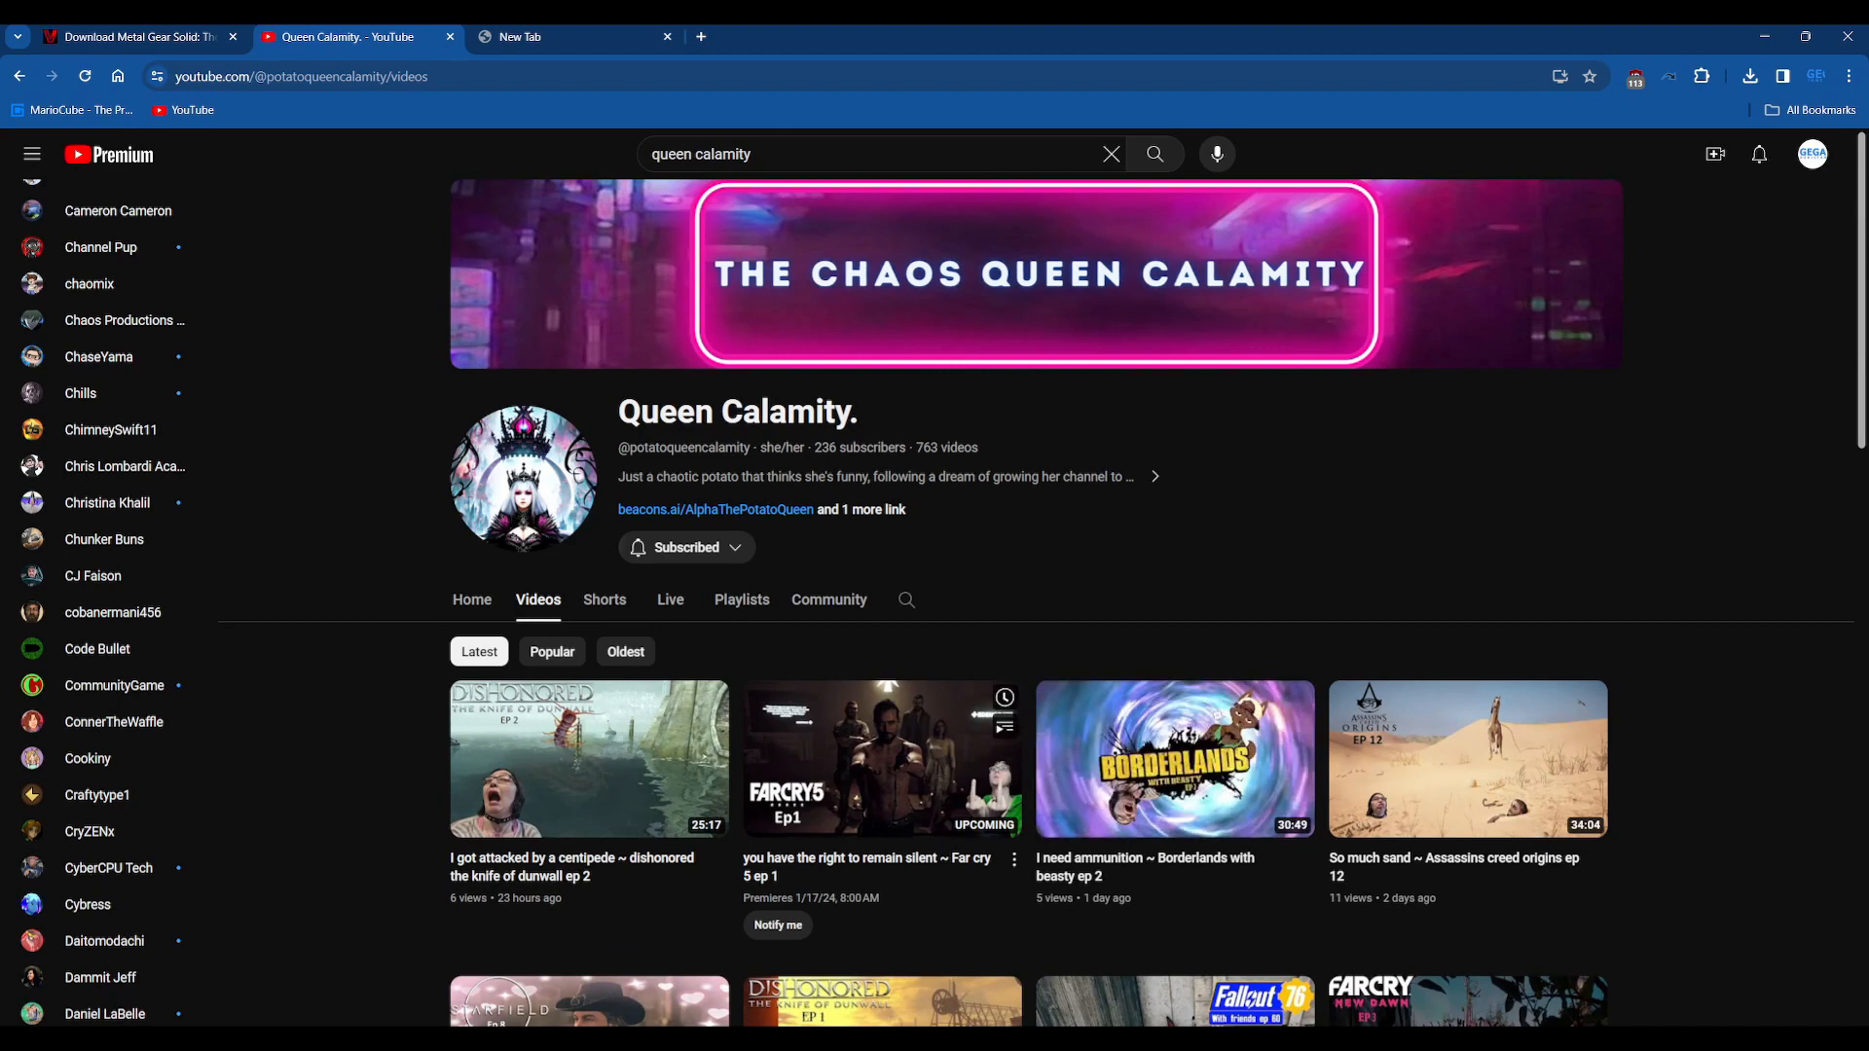
mouse_move(1174, 759)
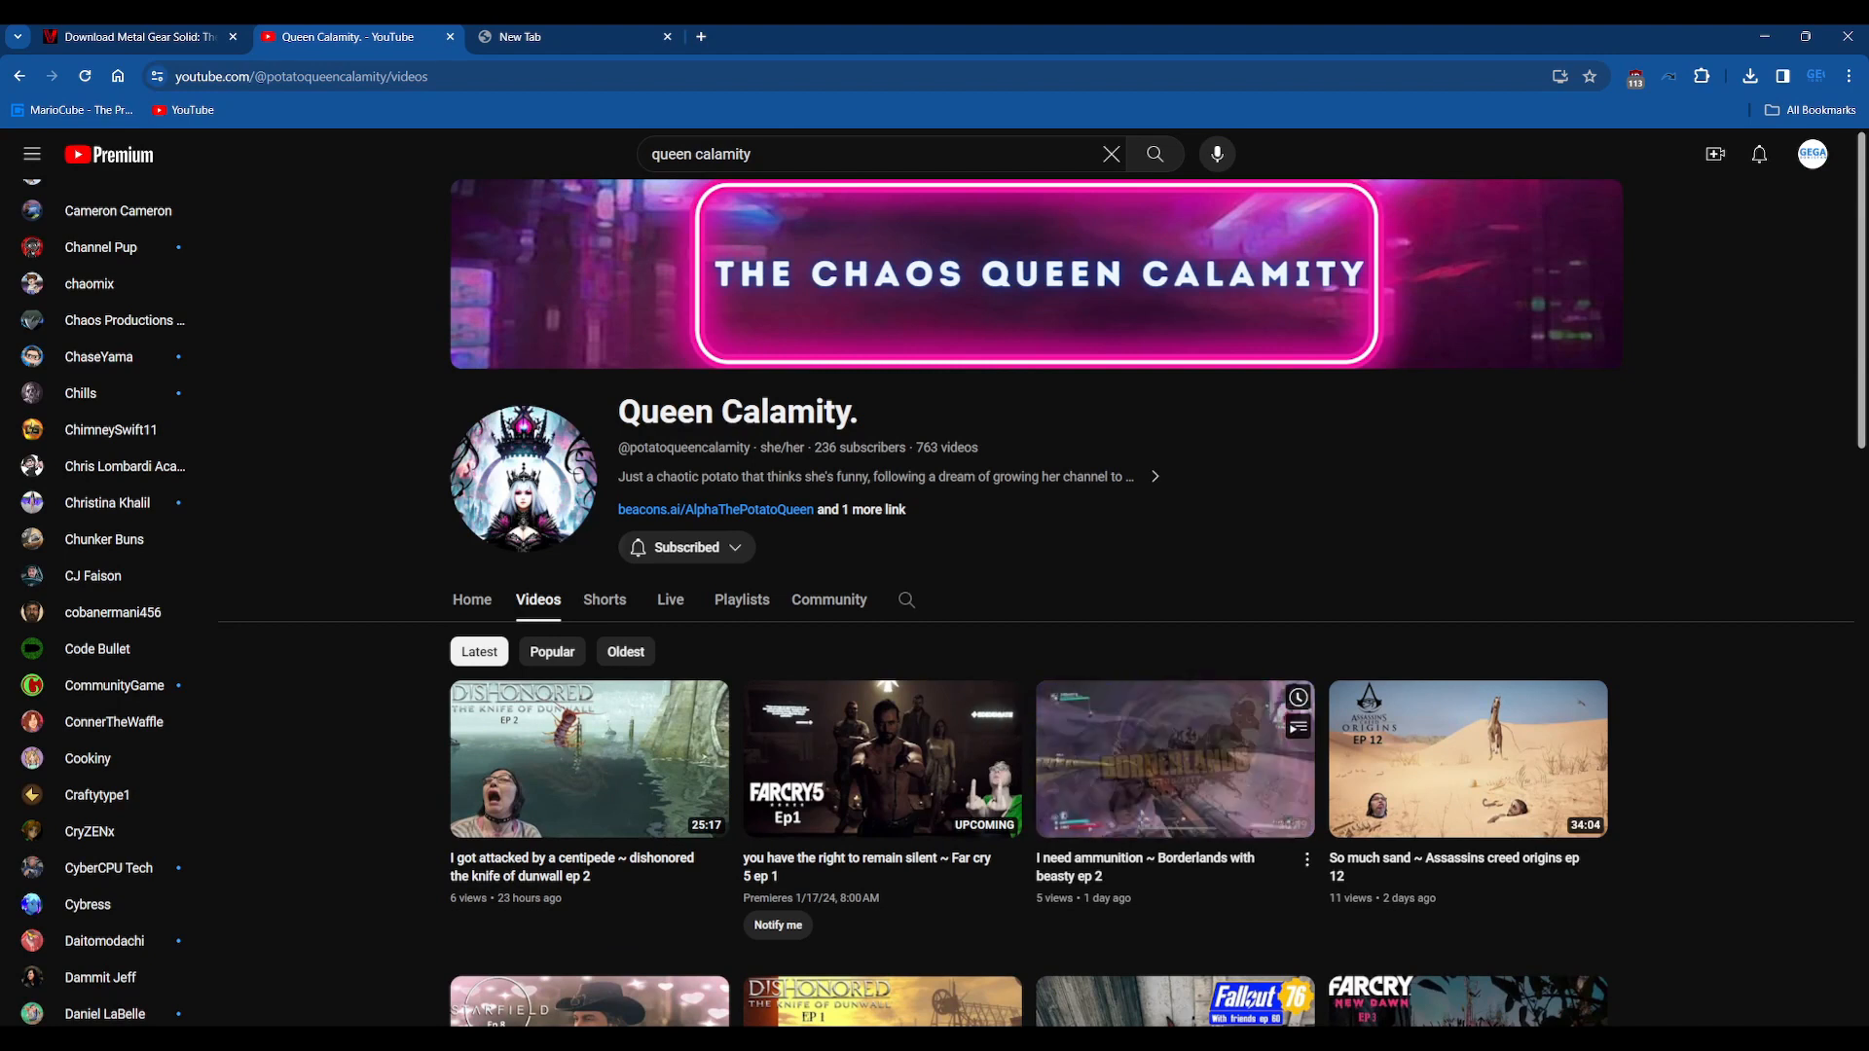
mouse_move(1174, 759)
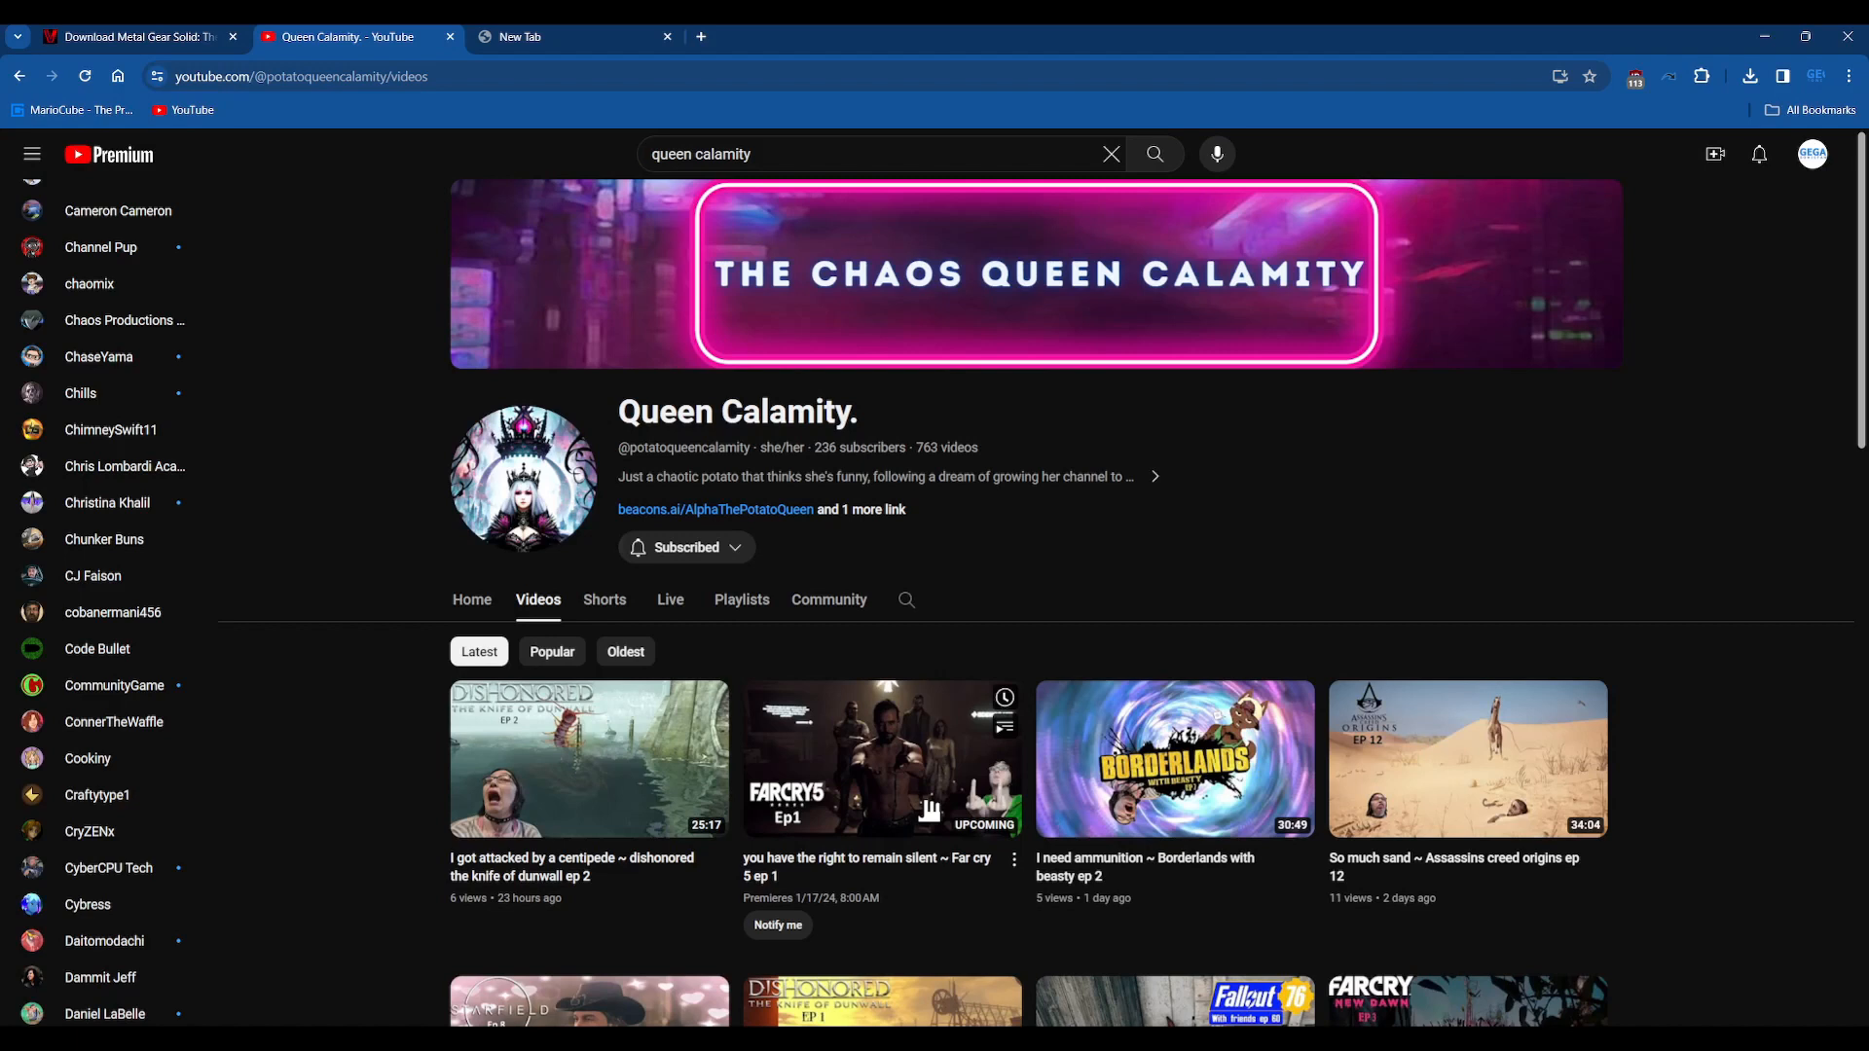
mouse_move(1467, 760)
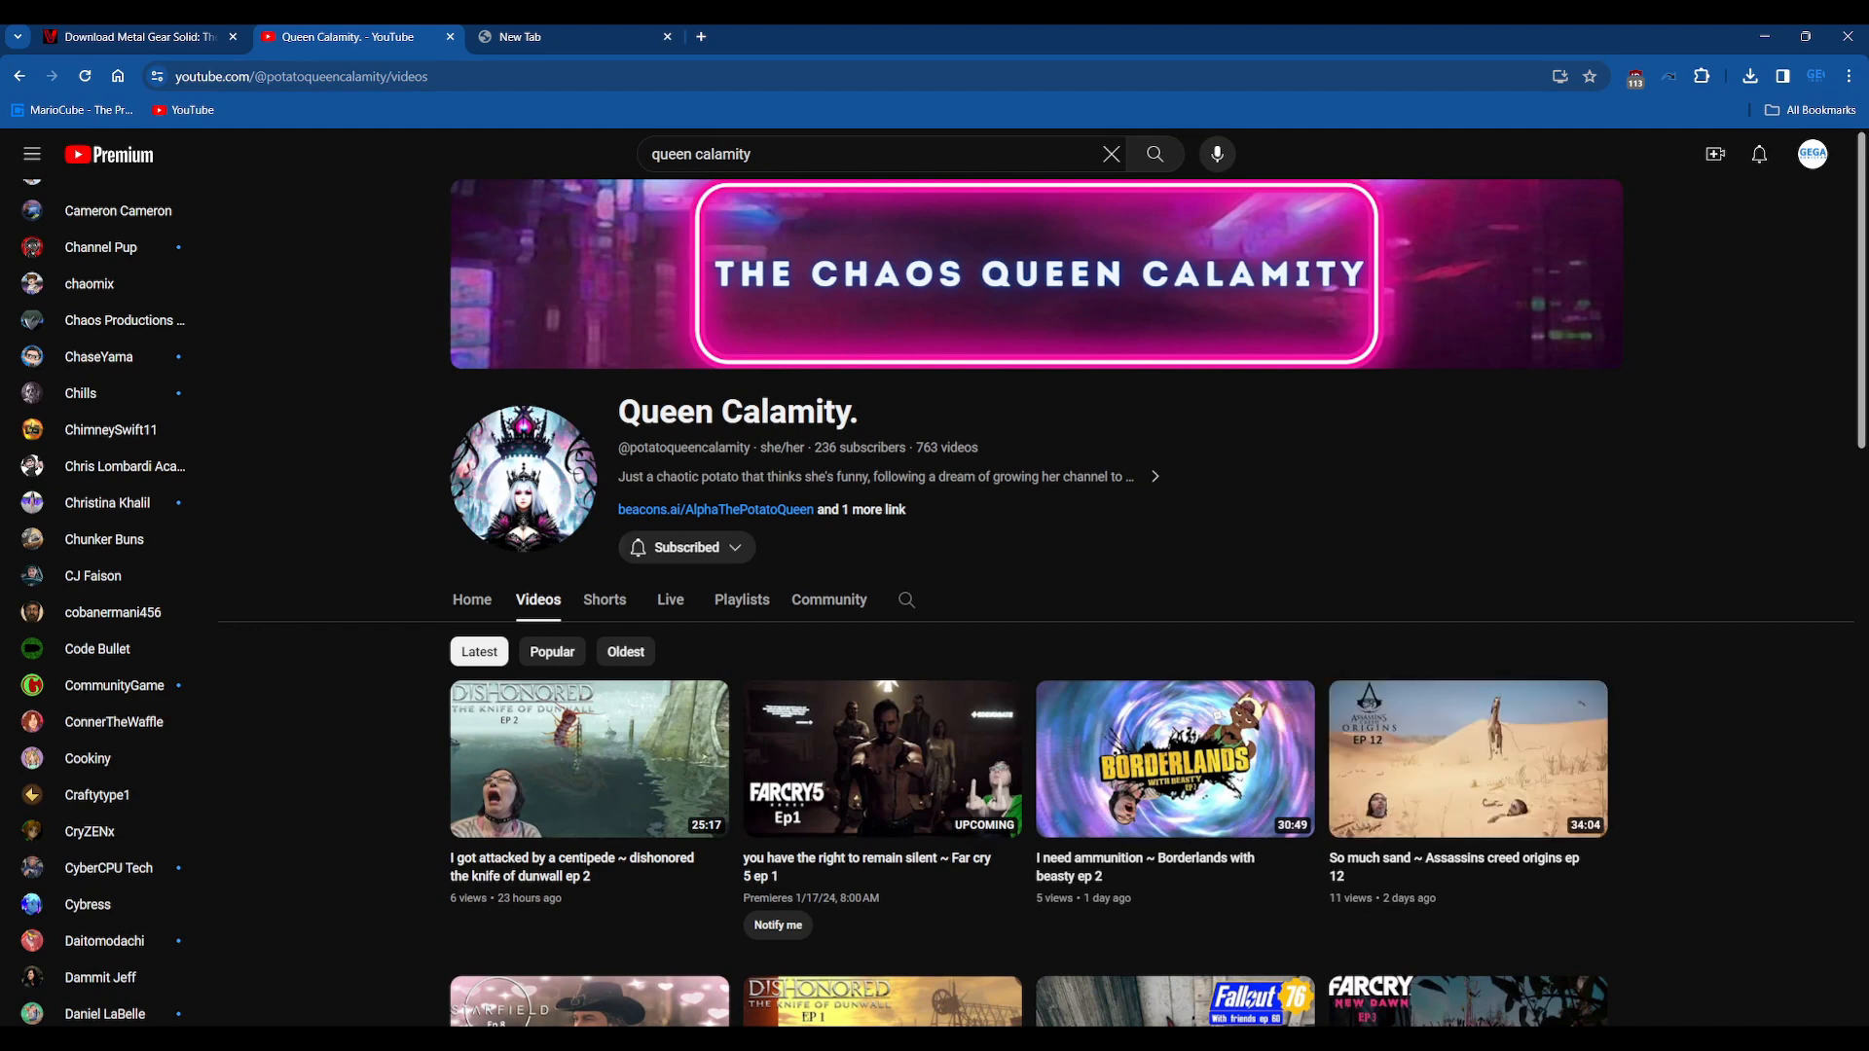
Step: Scroll through Queen Calamity's uploads past Ravenlok, Batman Arkham City and Subnautica
scroll("down", 3)
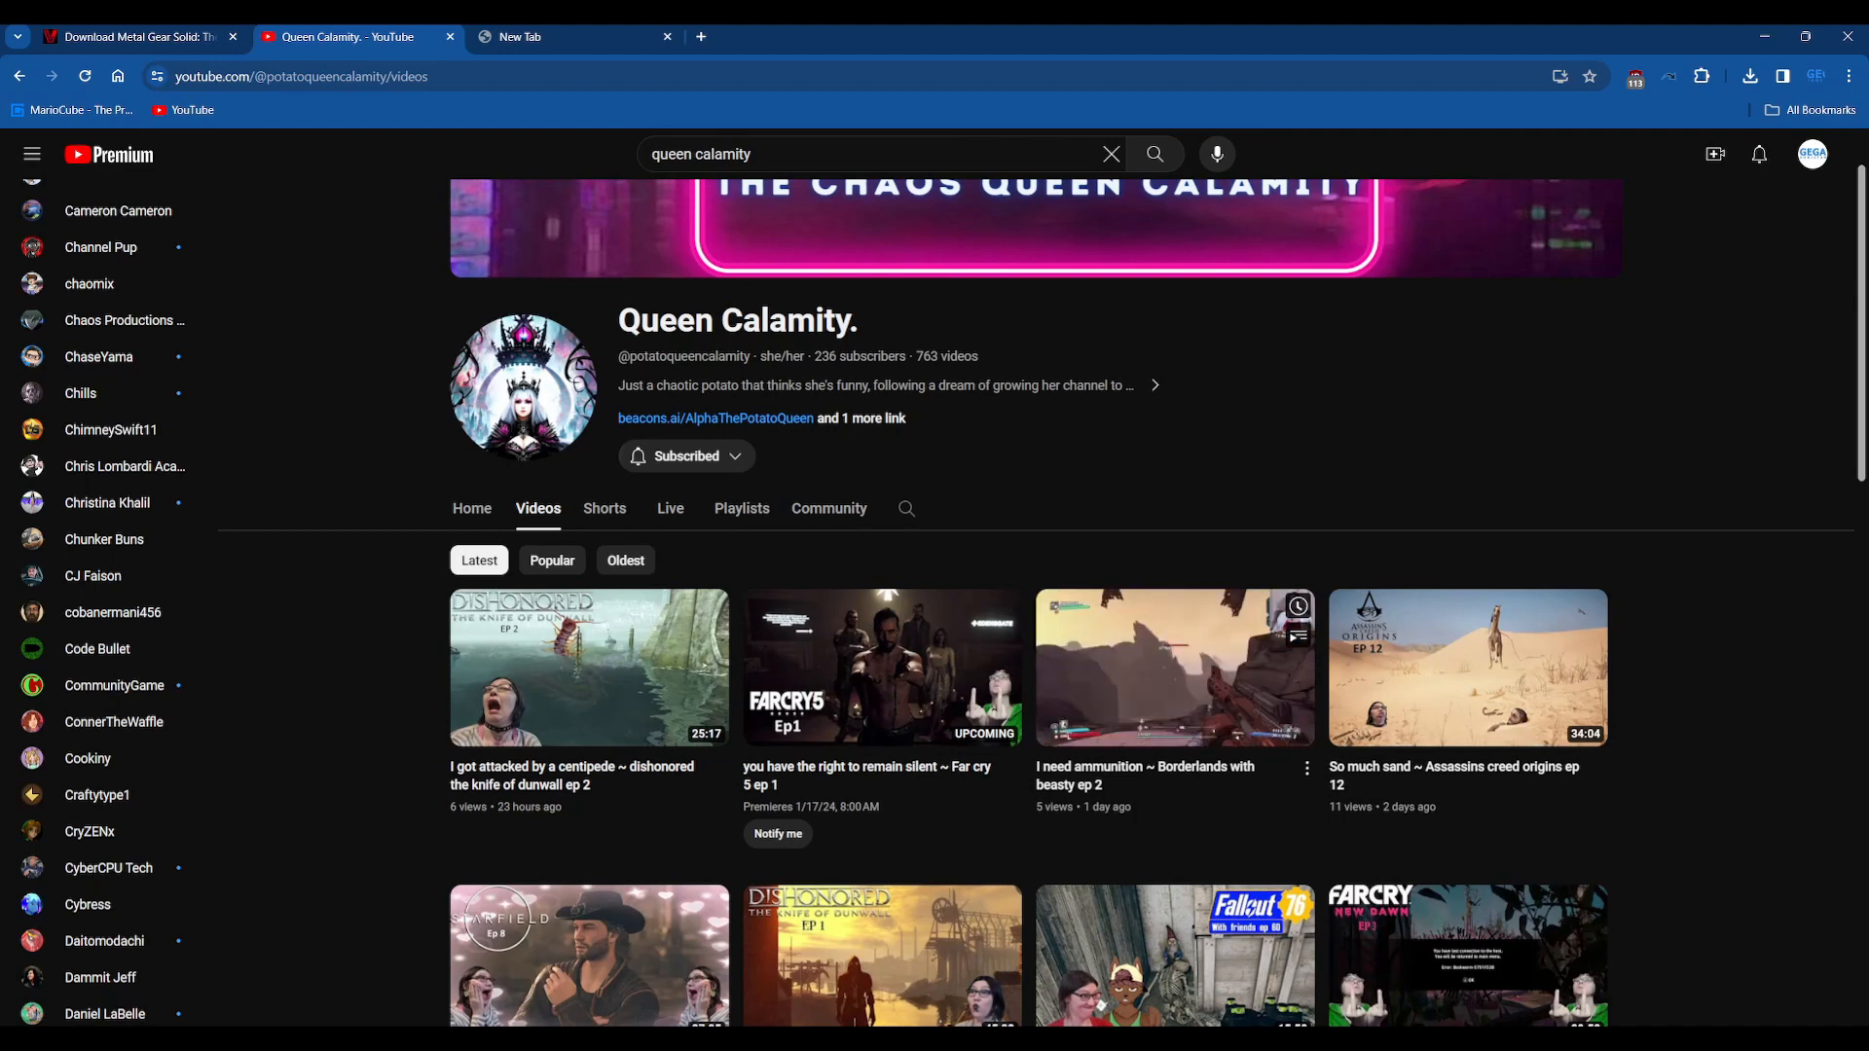
mouse_move(1174, 667)
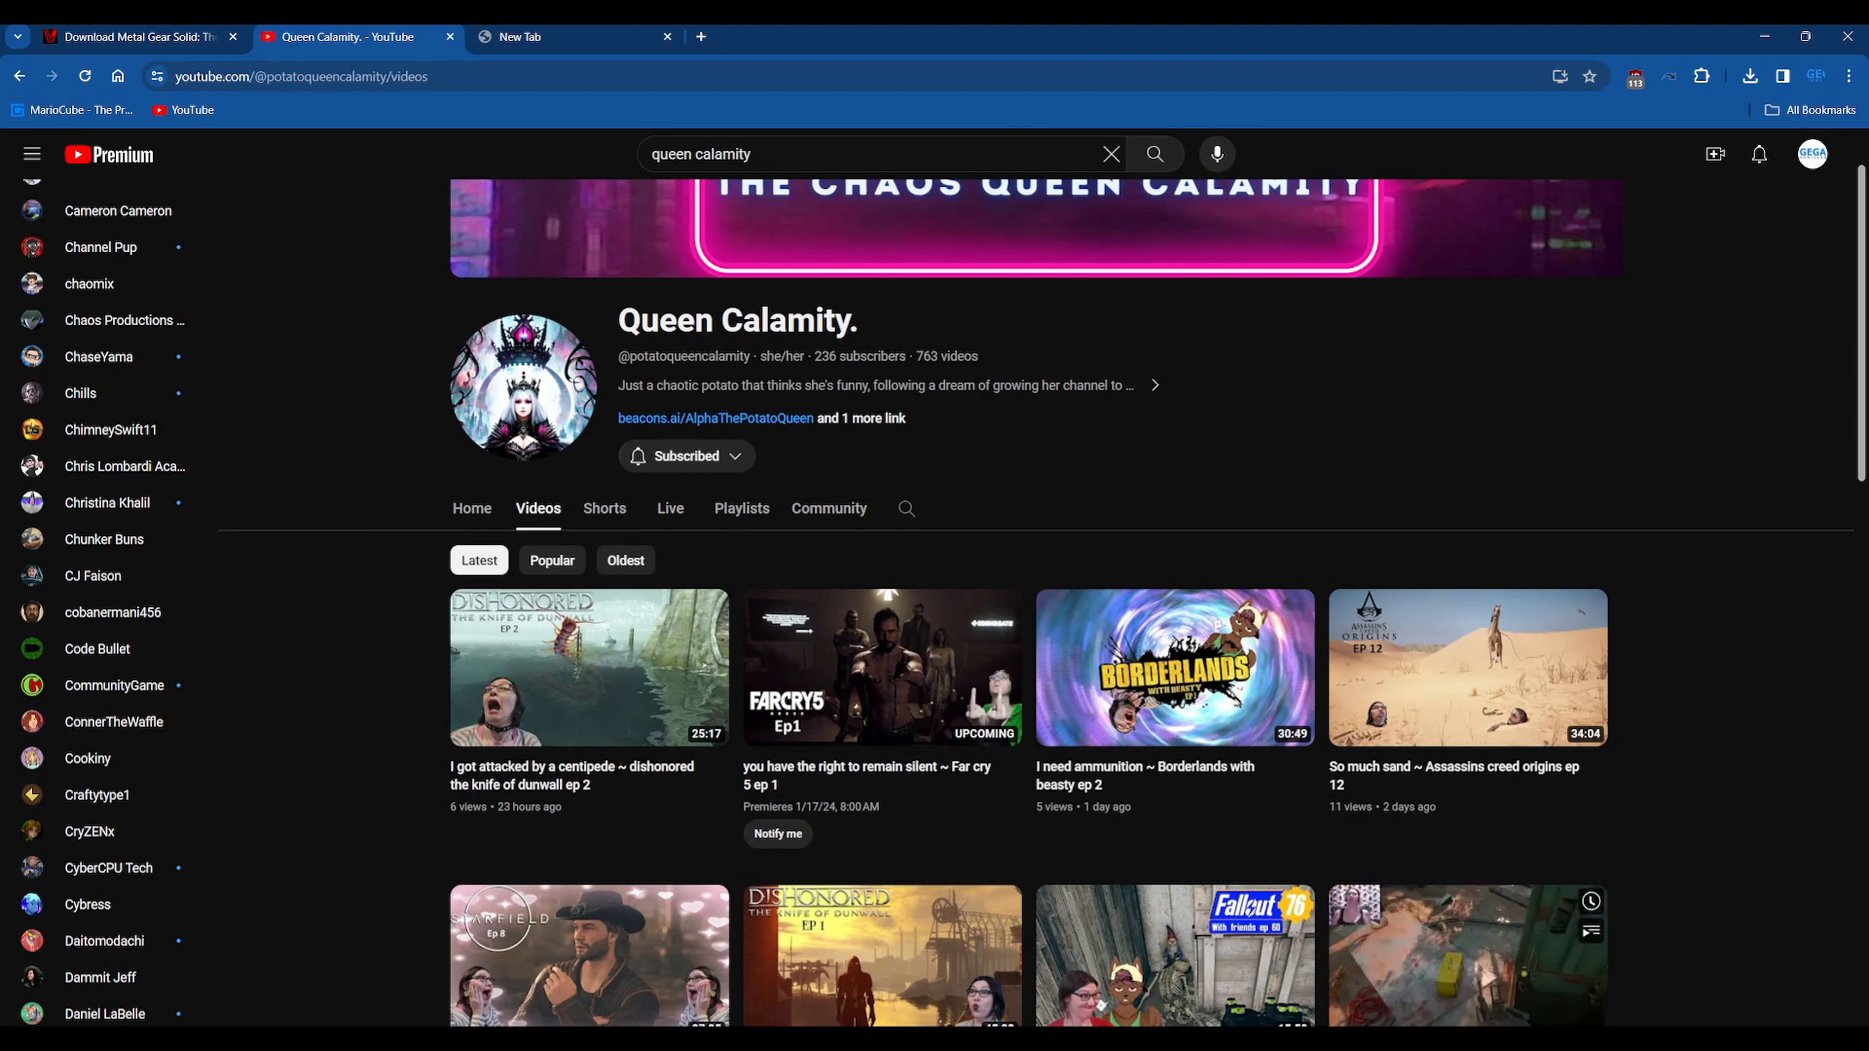
mouse_move(1468, 954)
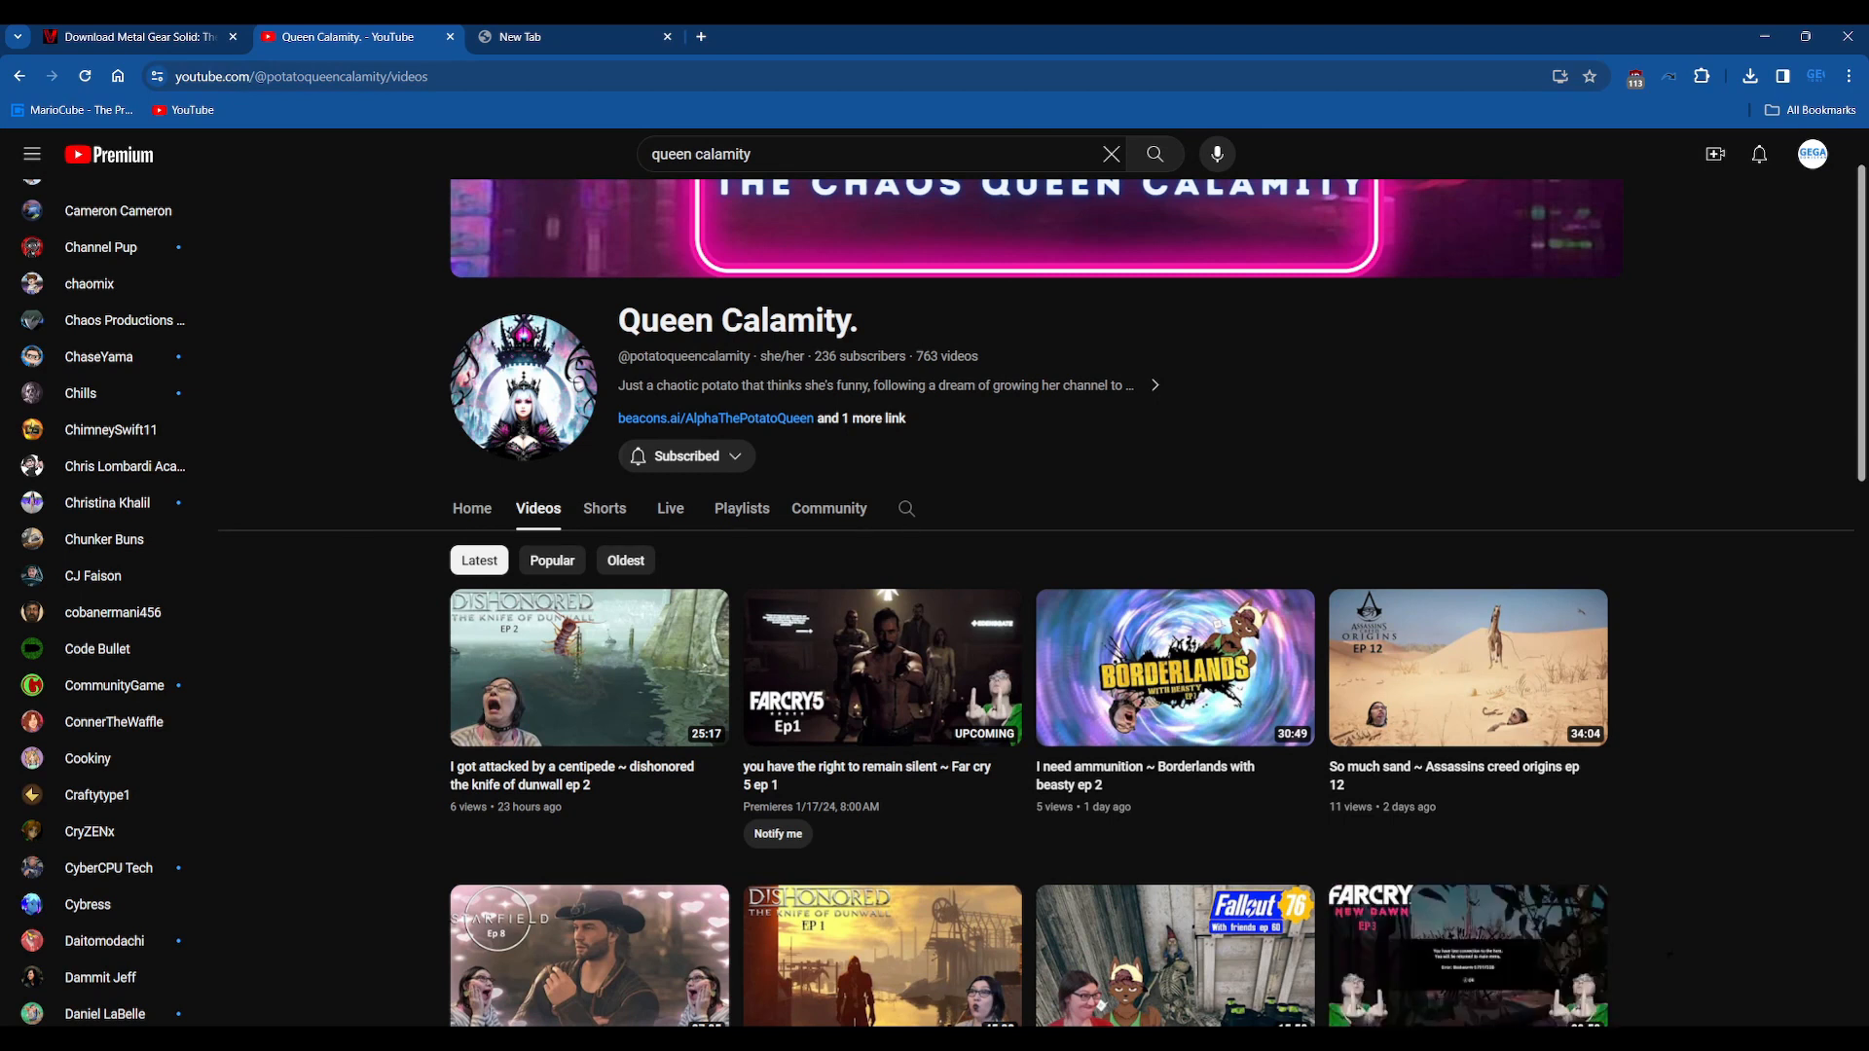
scroll("up", 3)
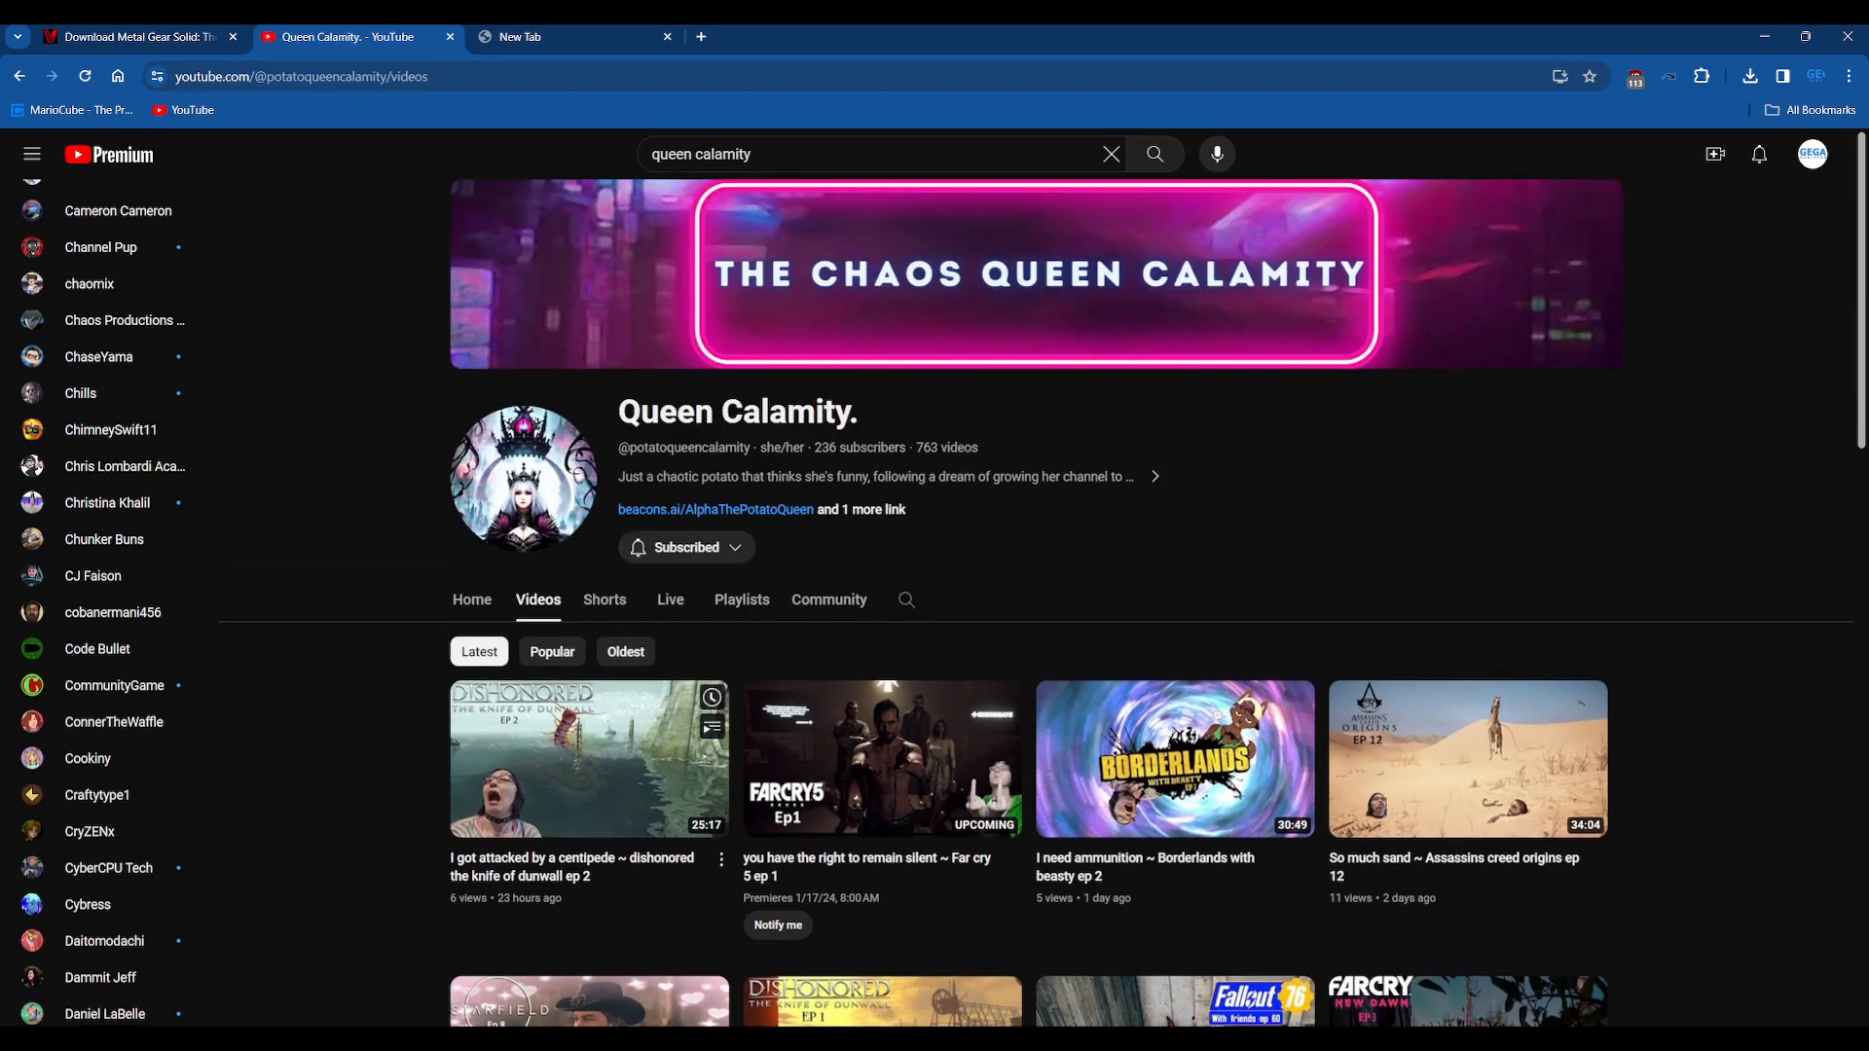
scroll("down", 3)
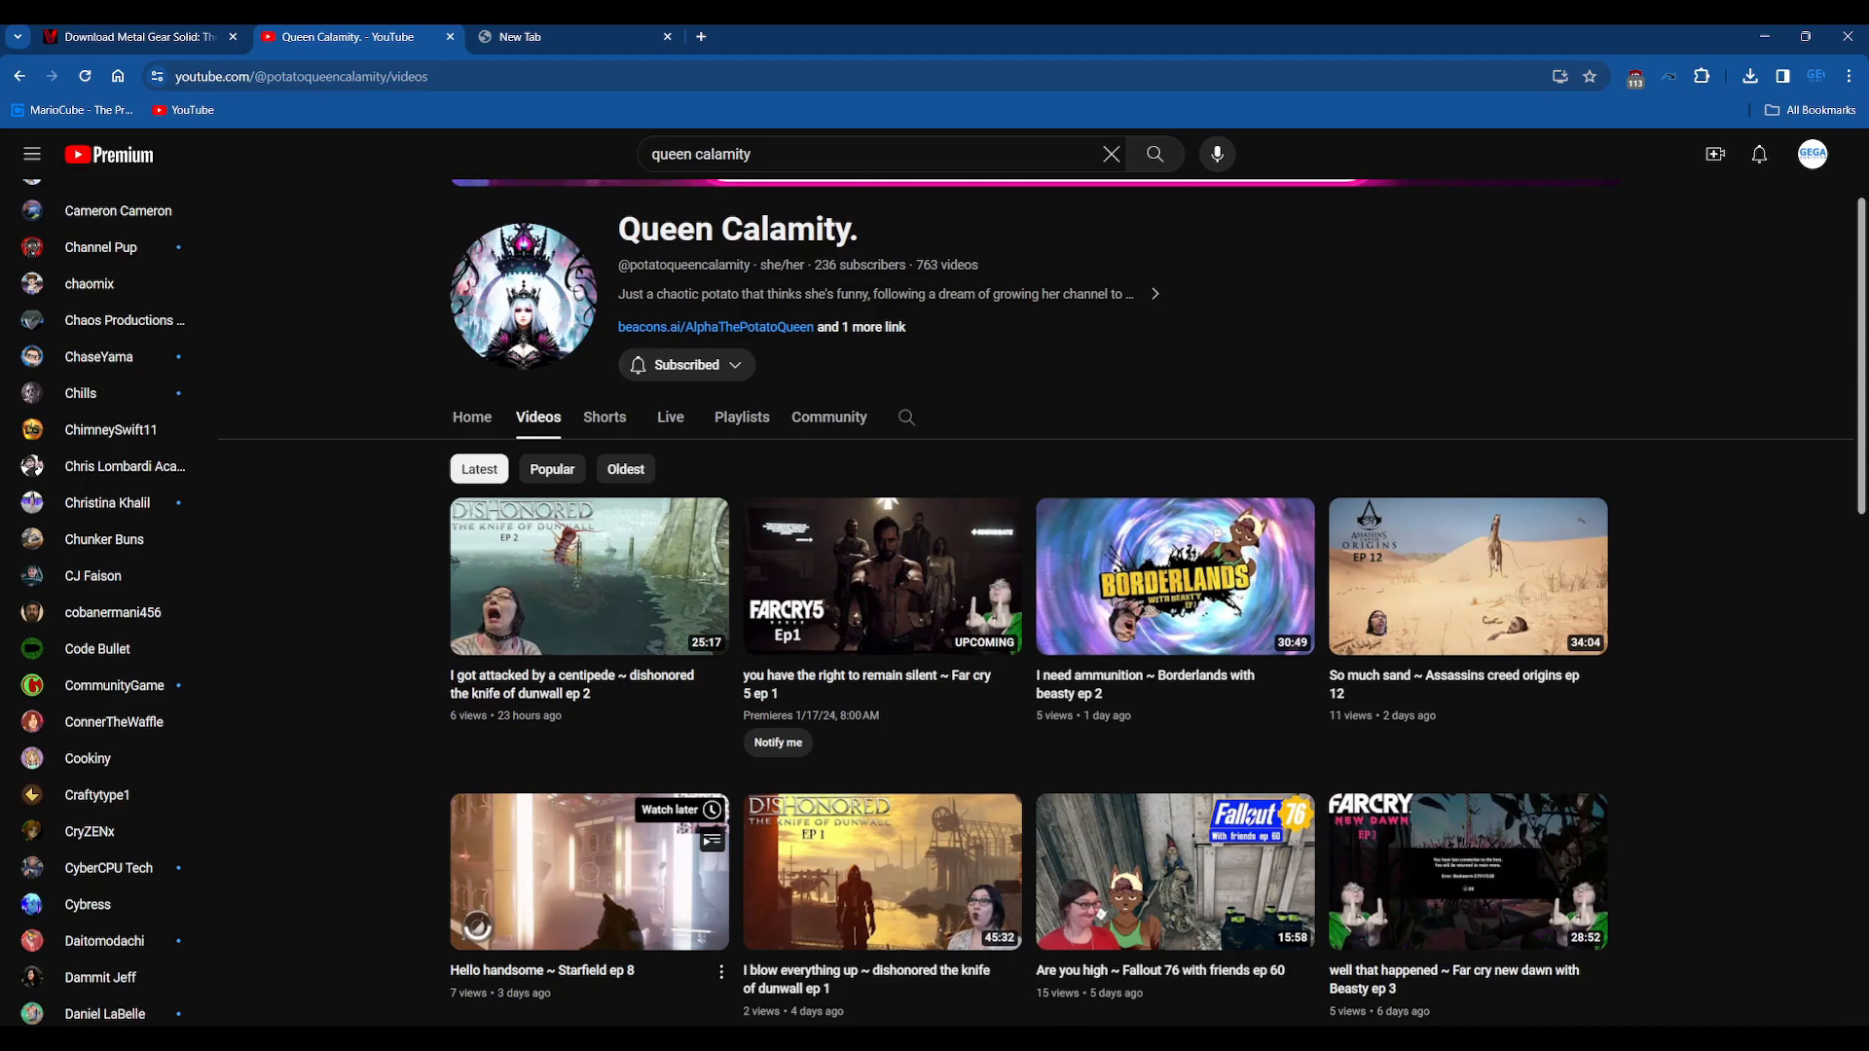
mouse_move(588, 871)
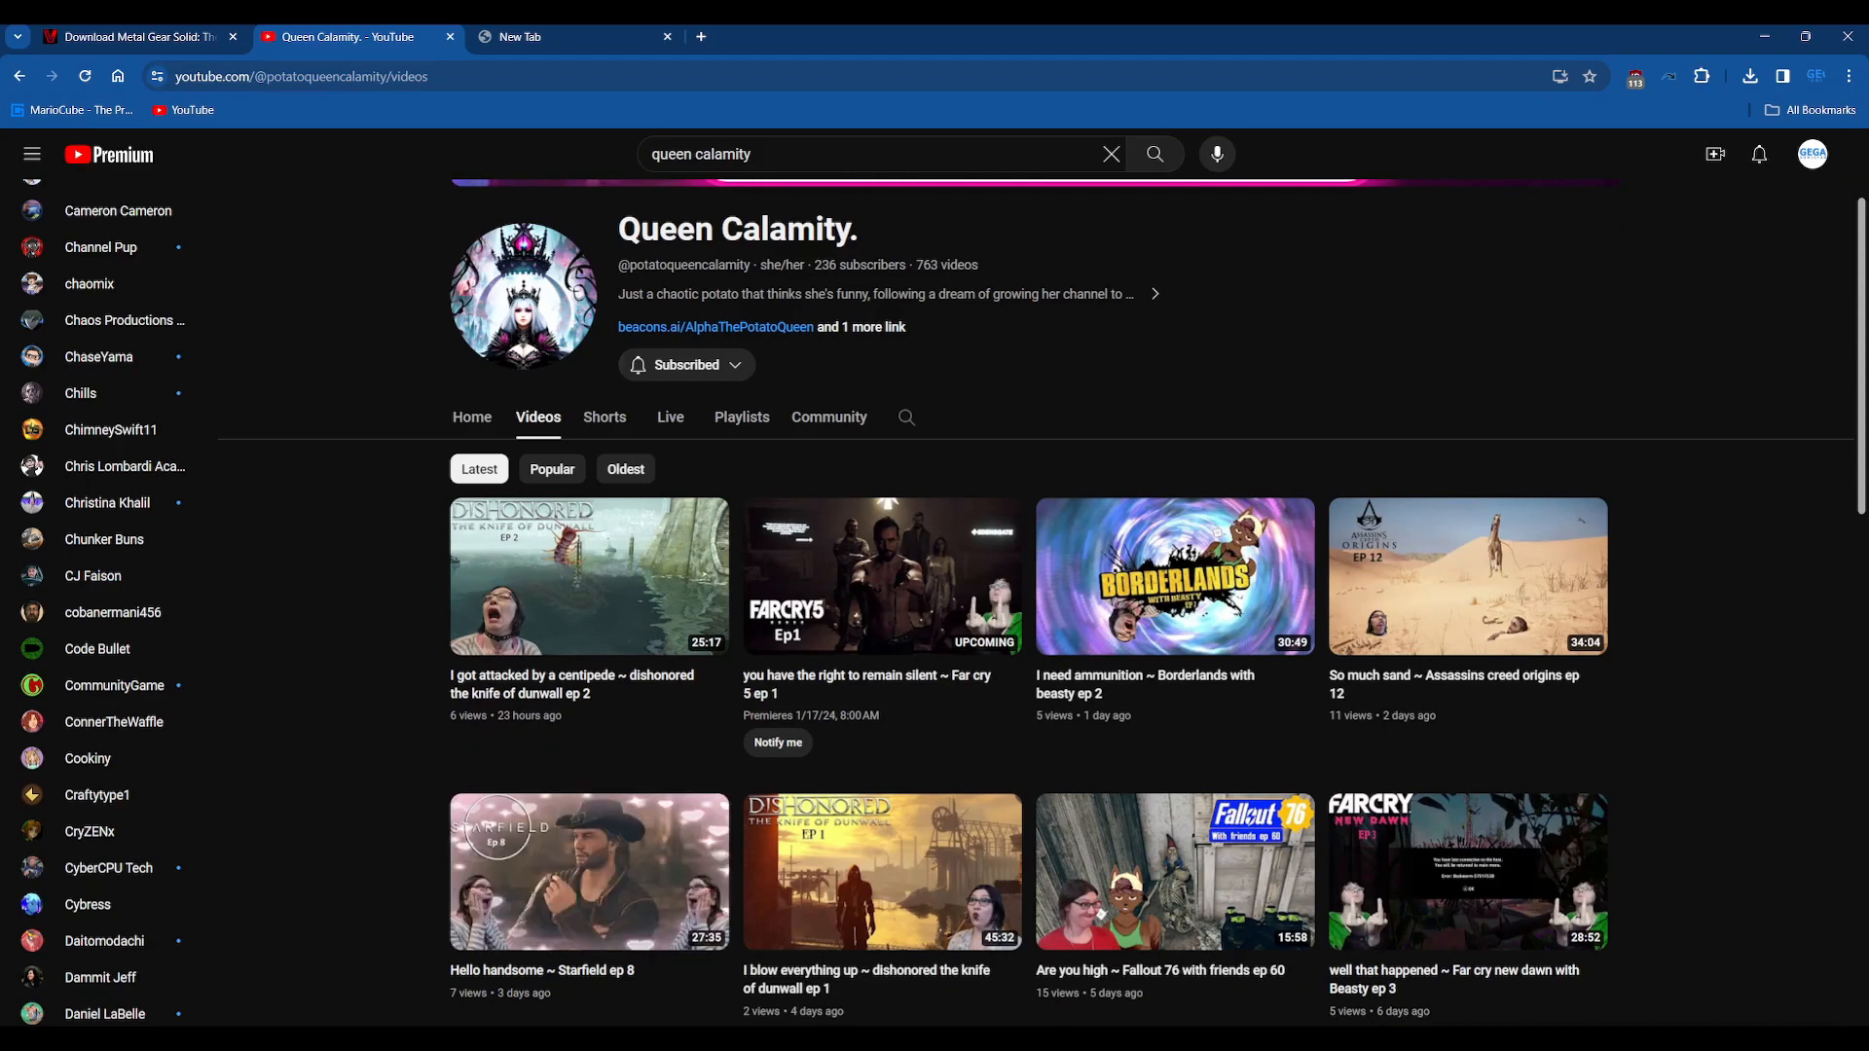
mouse_move(881, 871)
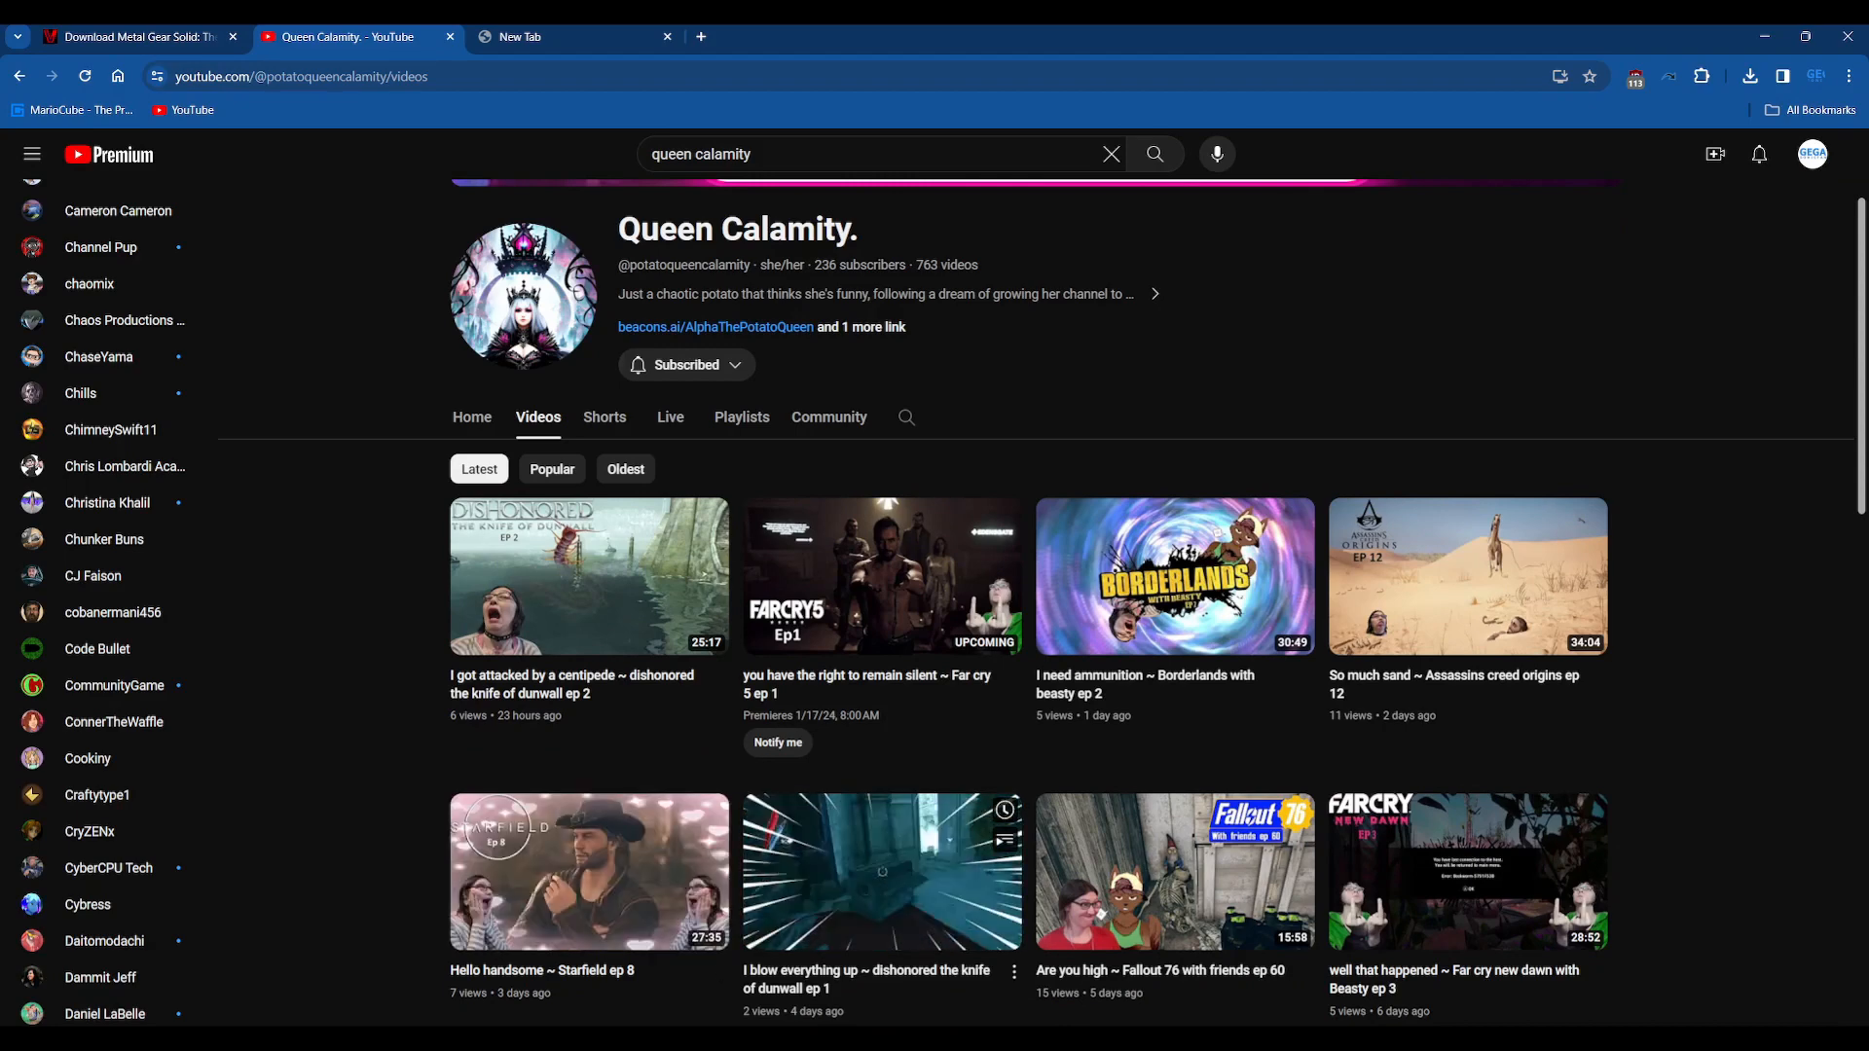
scroll("down", 3)
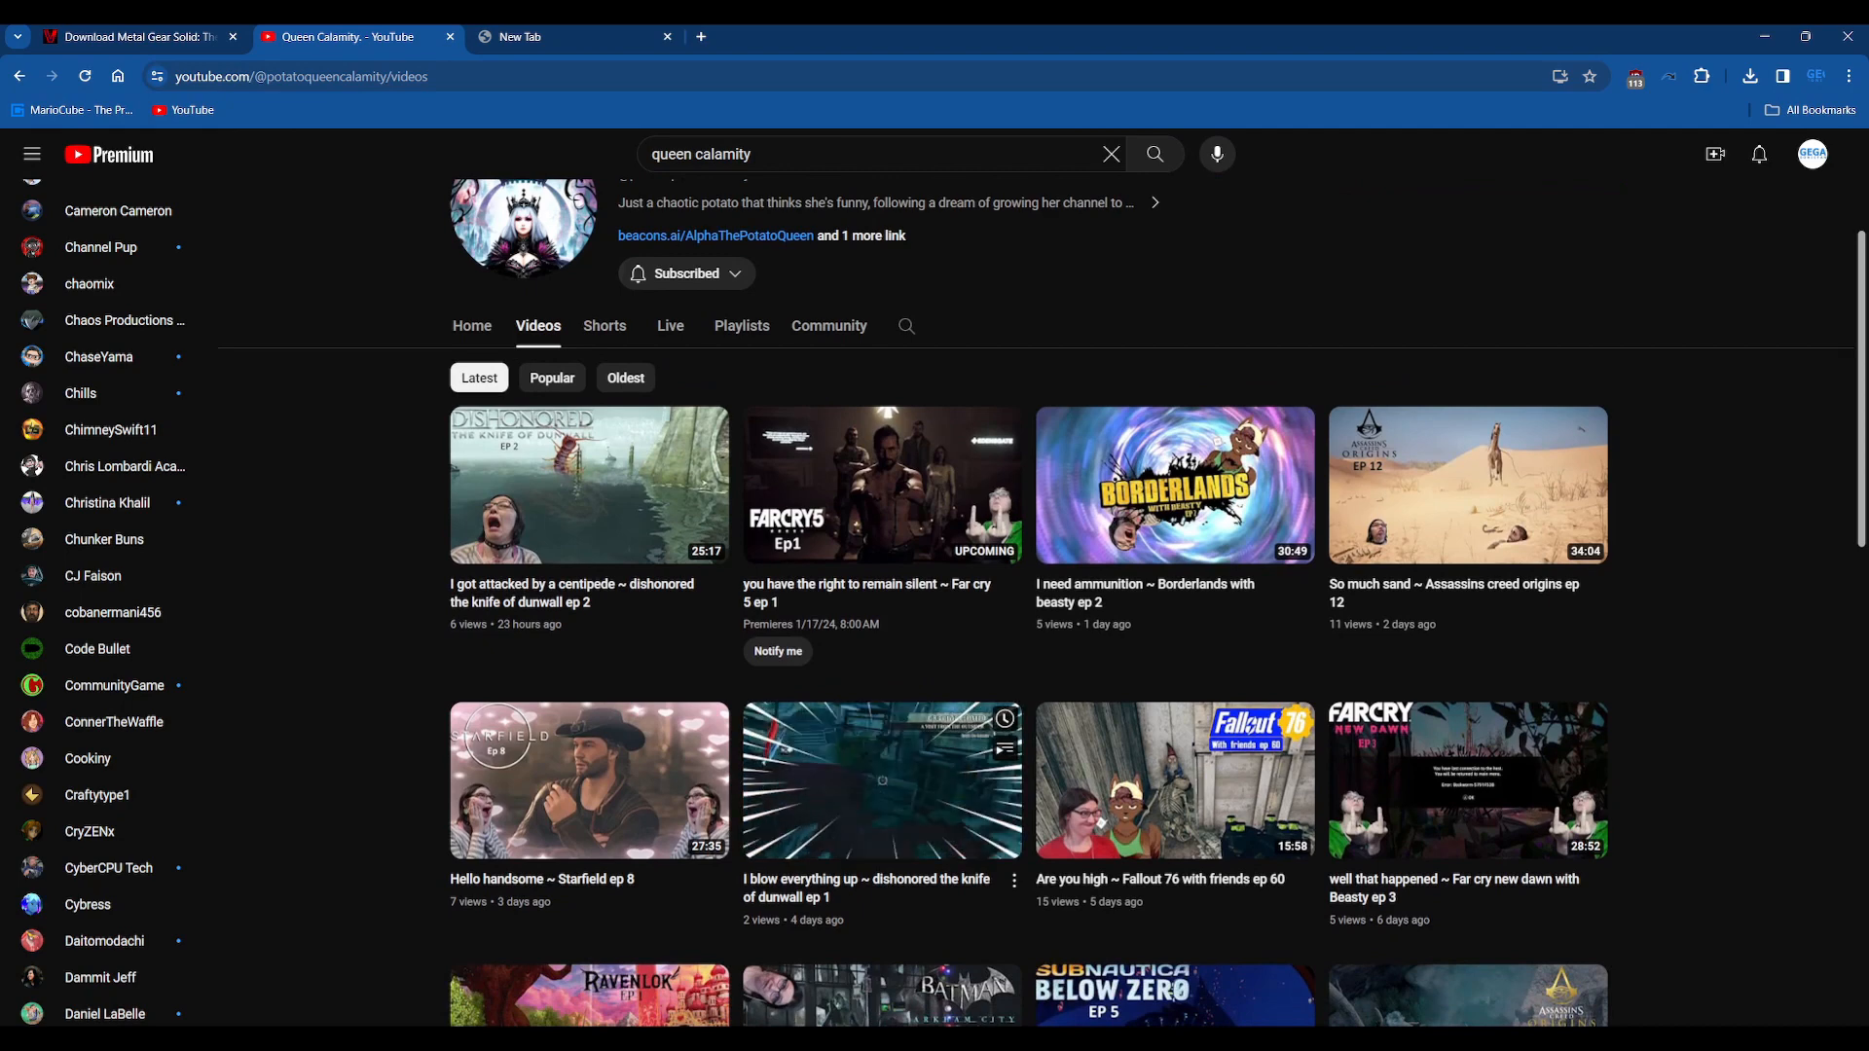
scroll("down", 3)
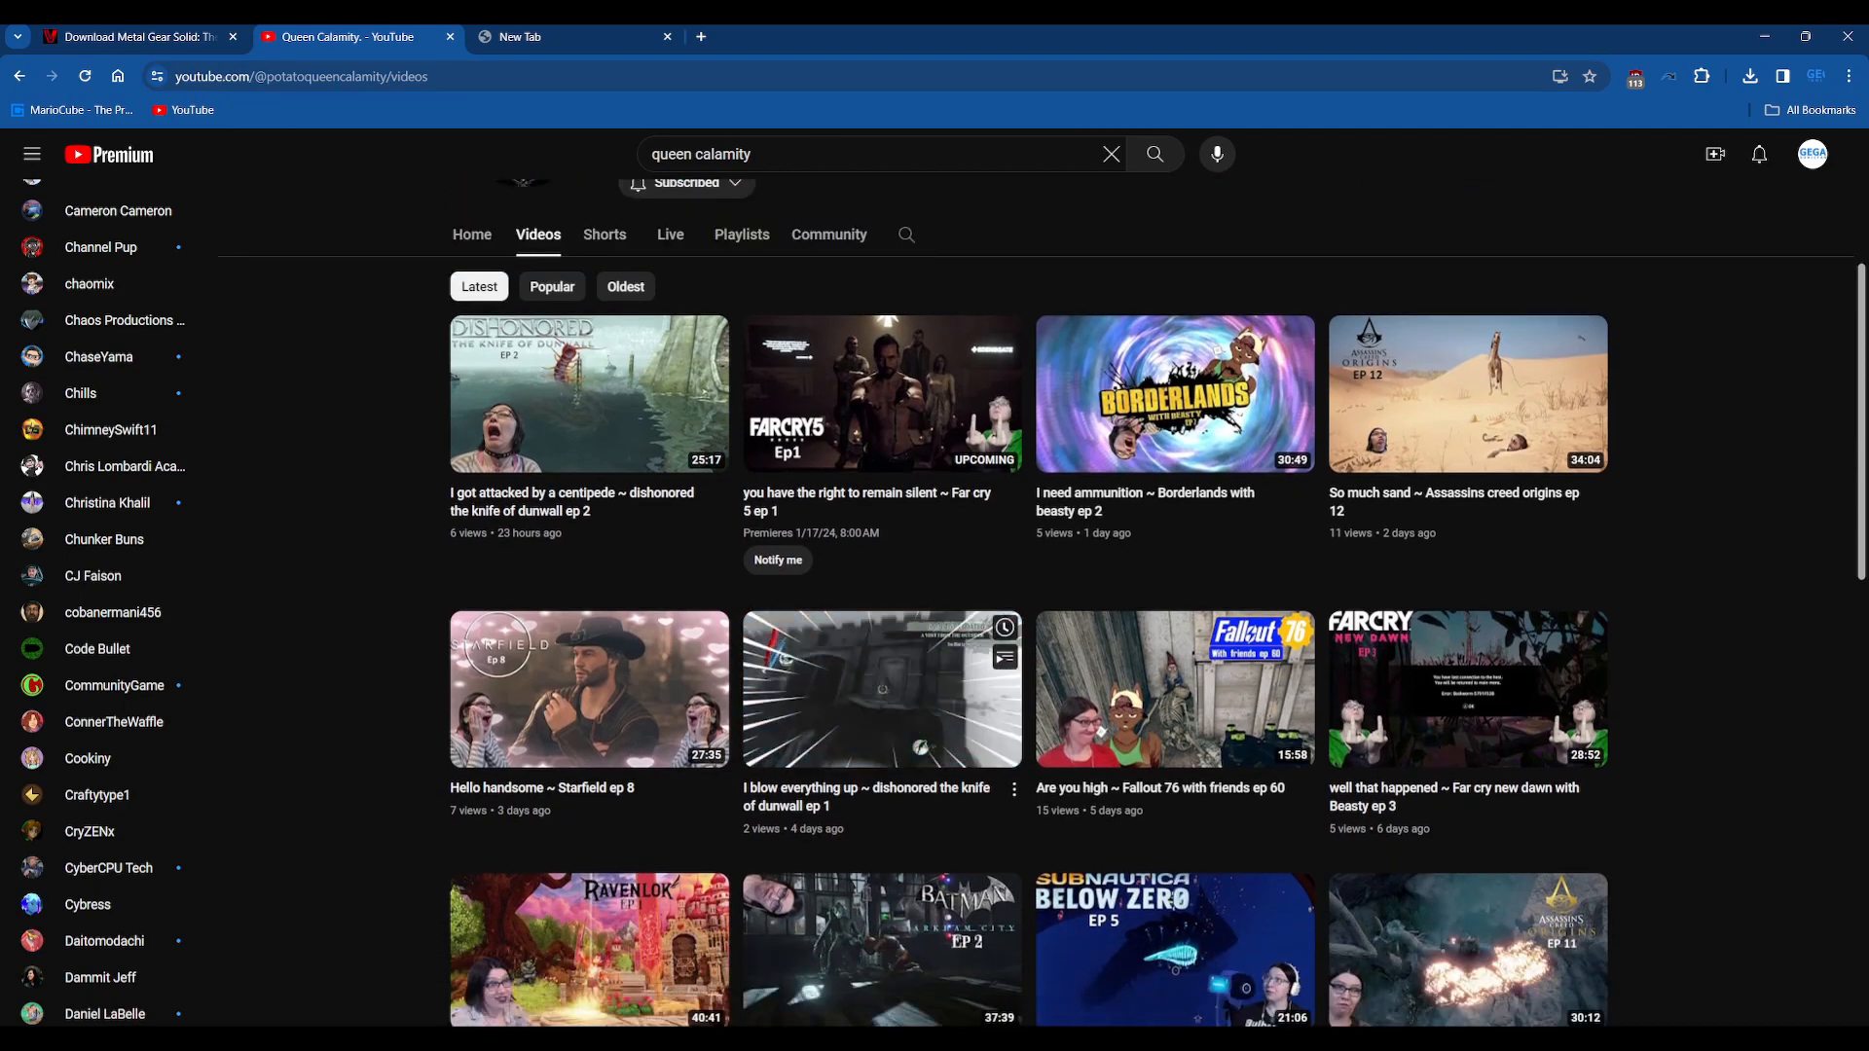
mouse_move(882, 689)
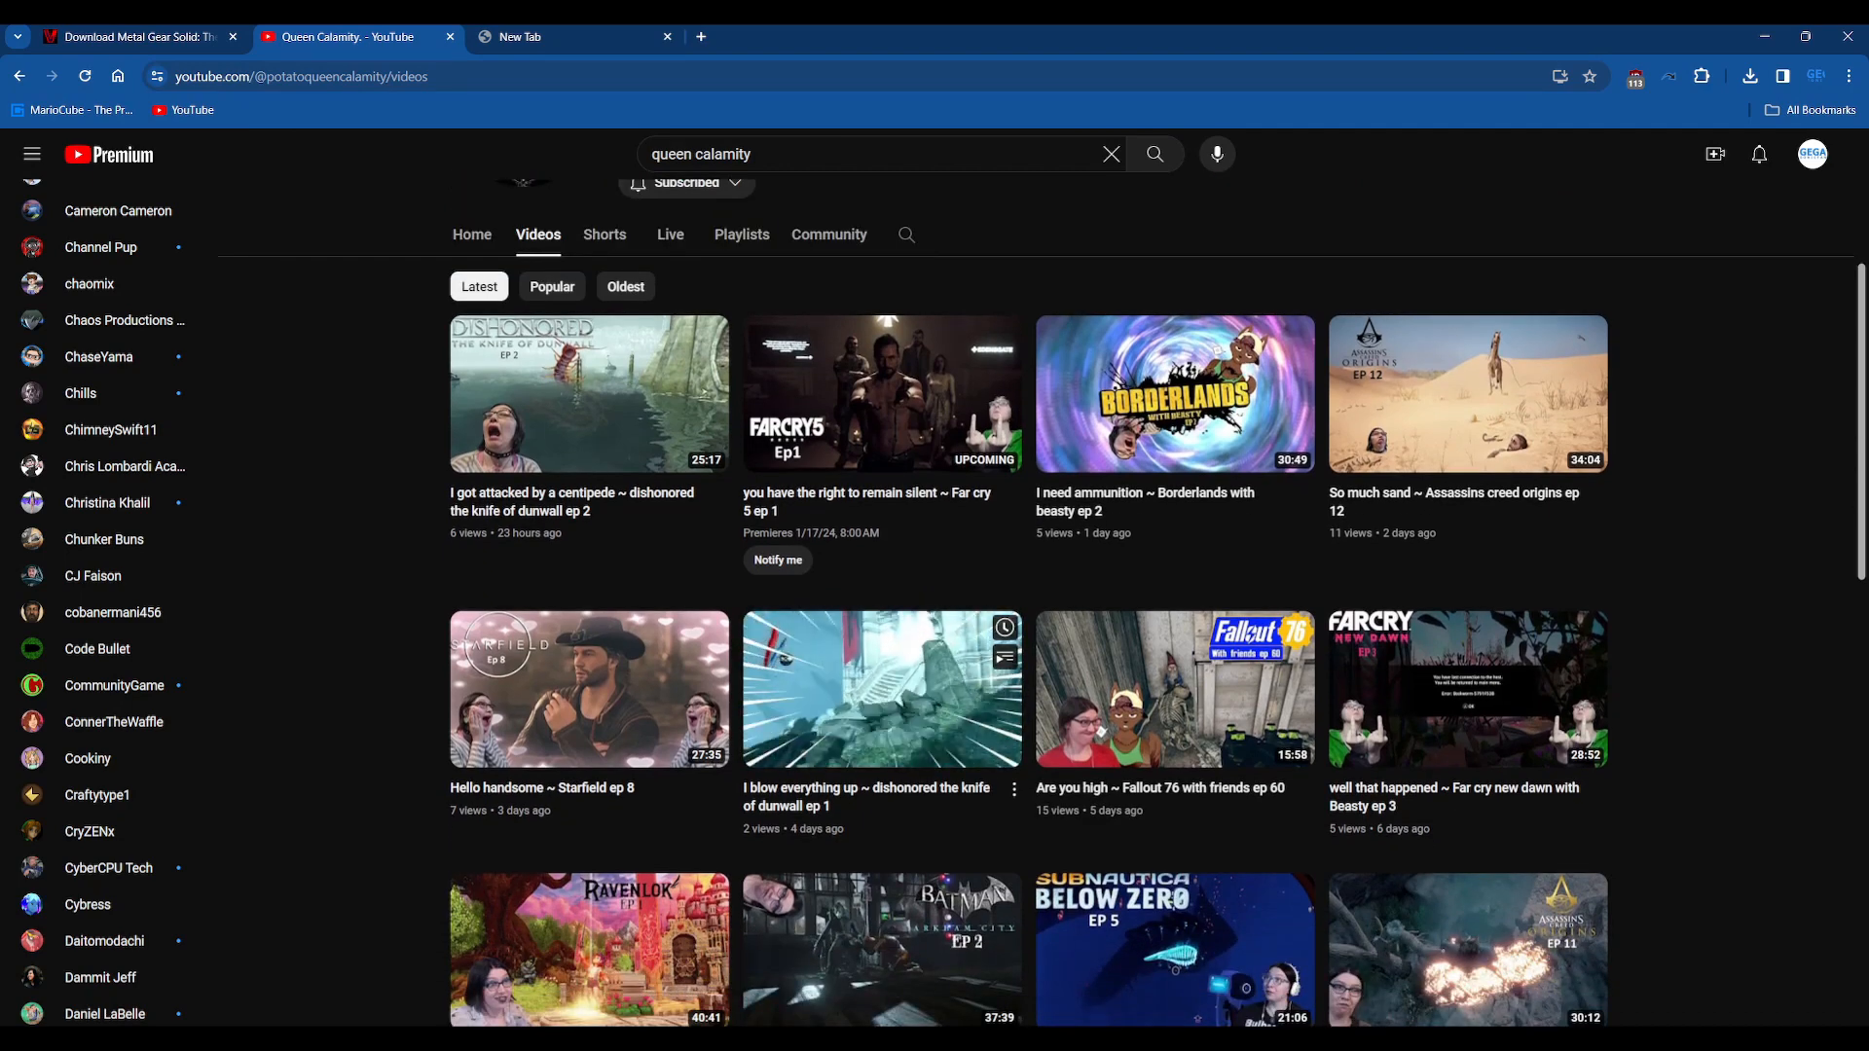
mouse_move(882, 689)
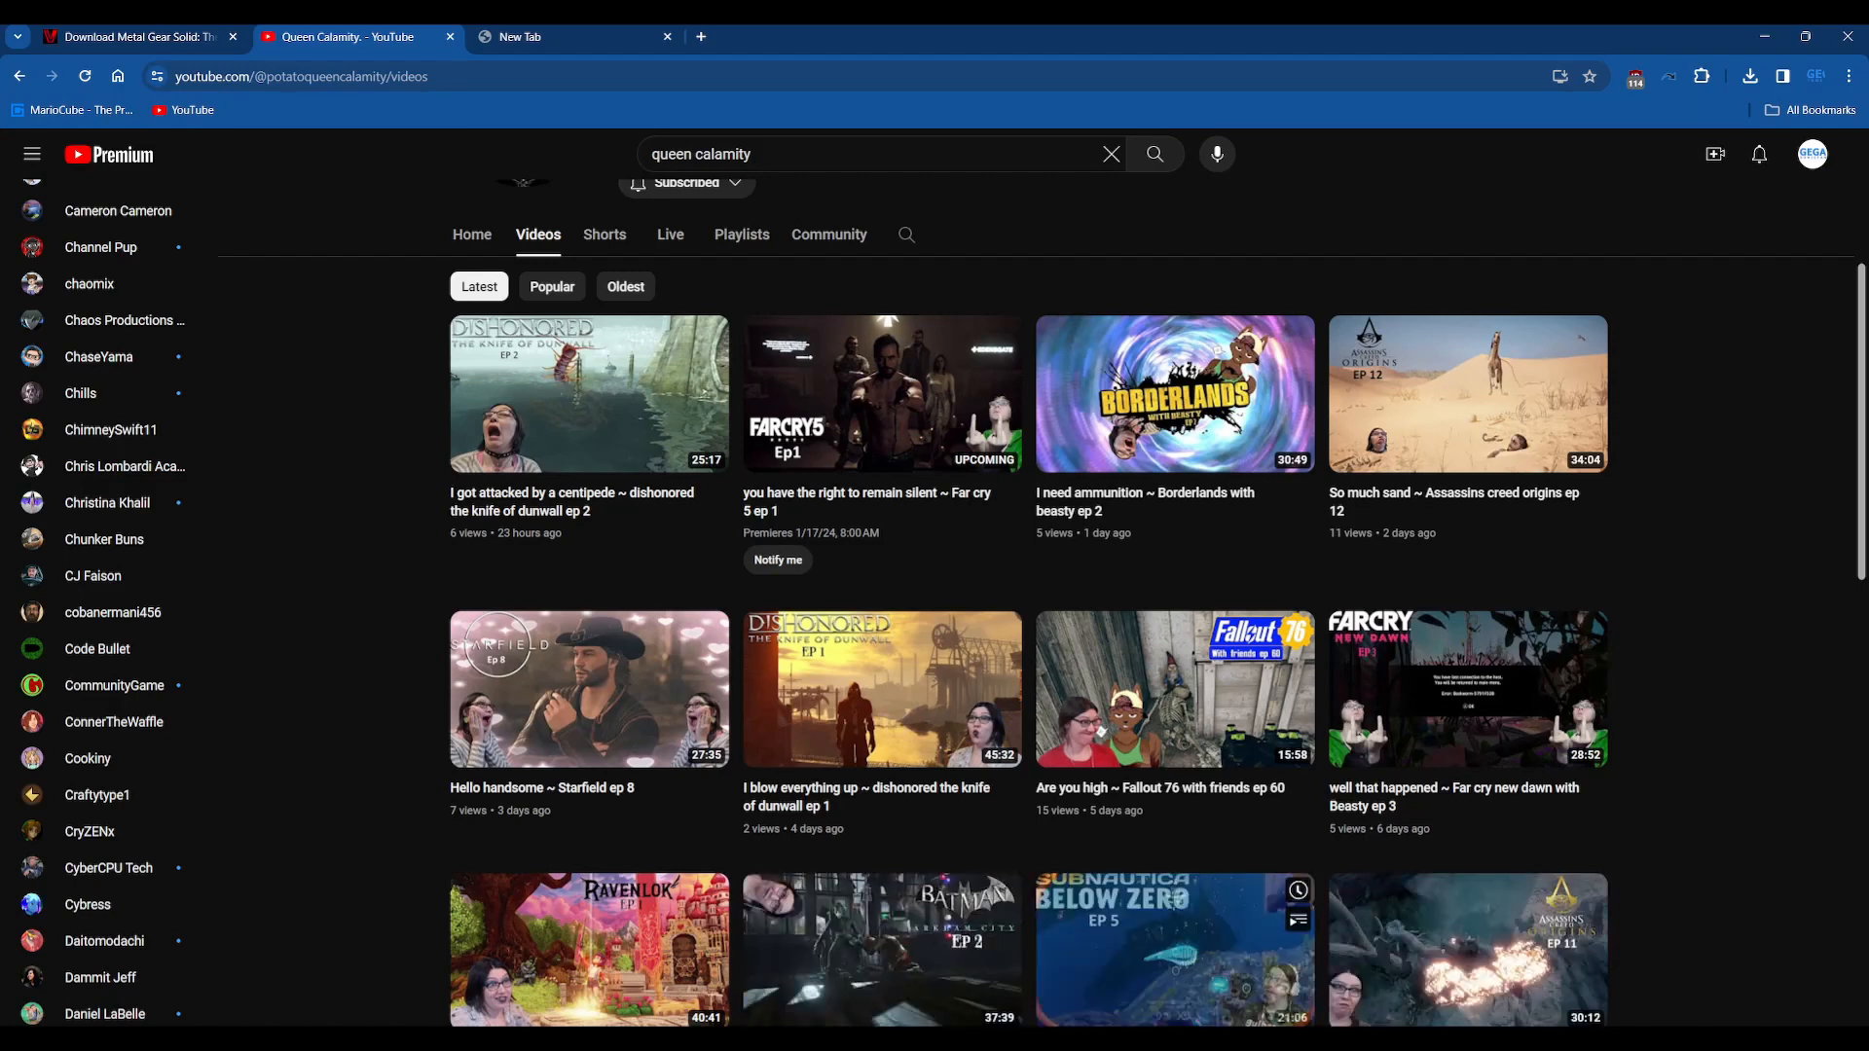
mouse_move(1173, 690)
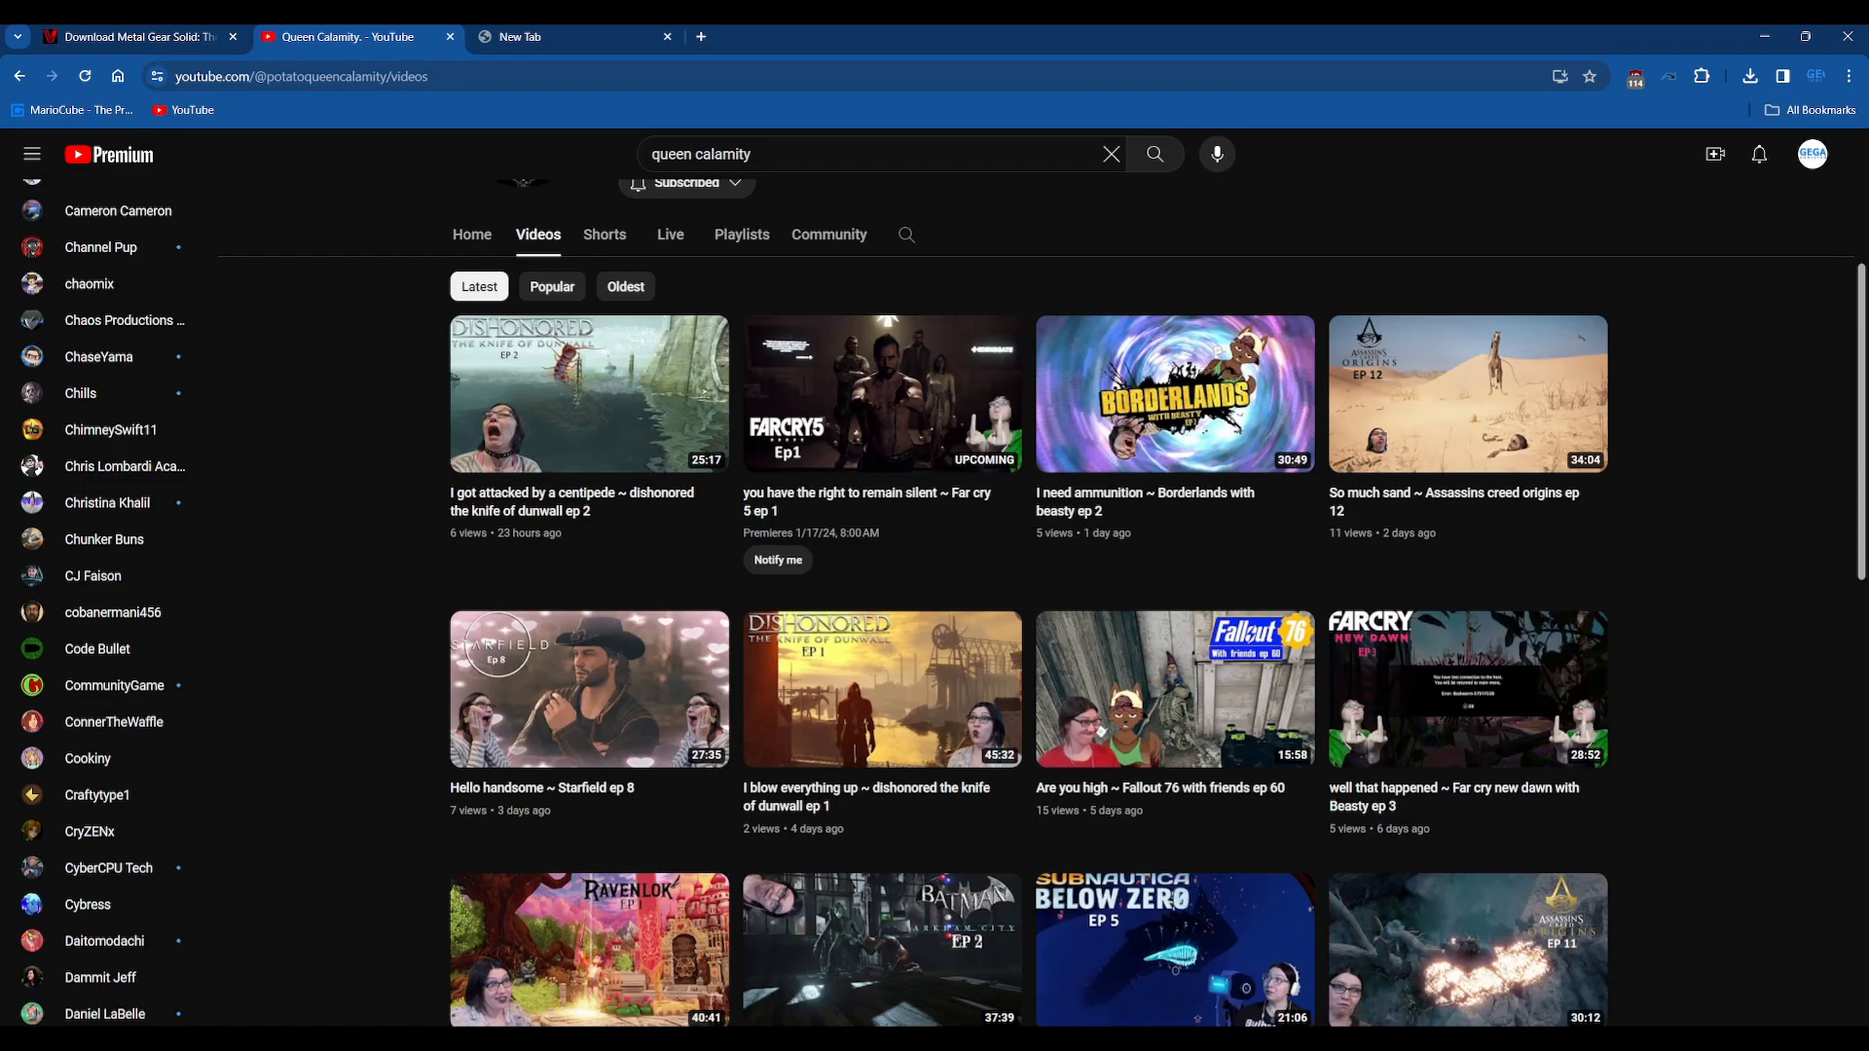
mouse_move(1469, 950)
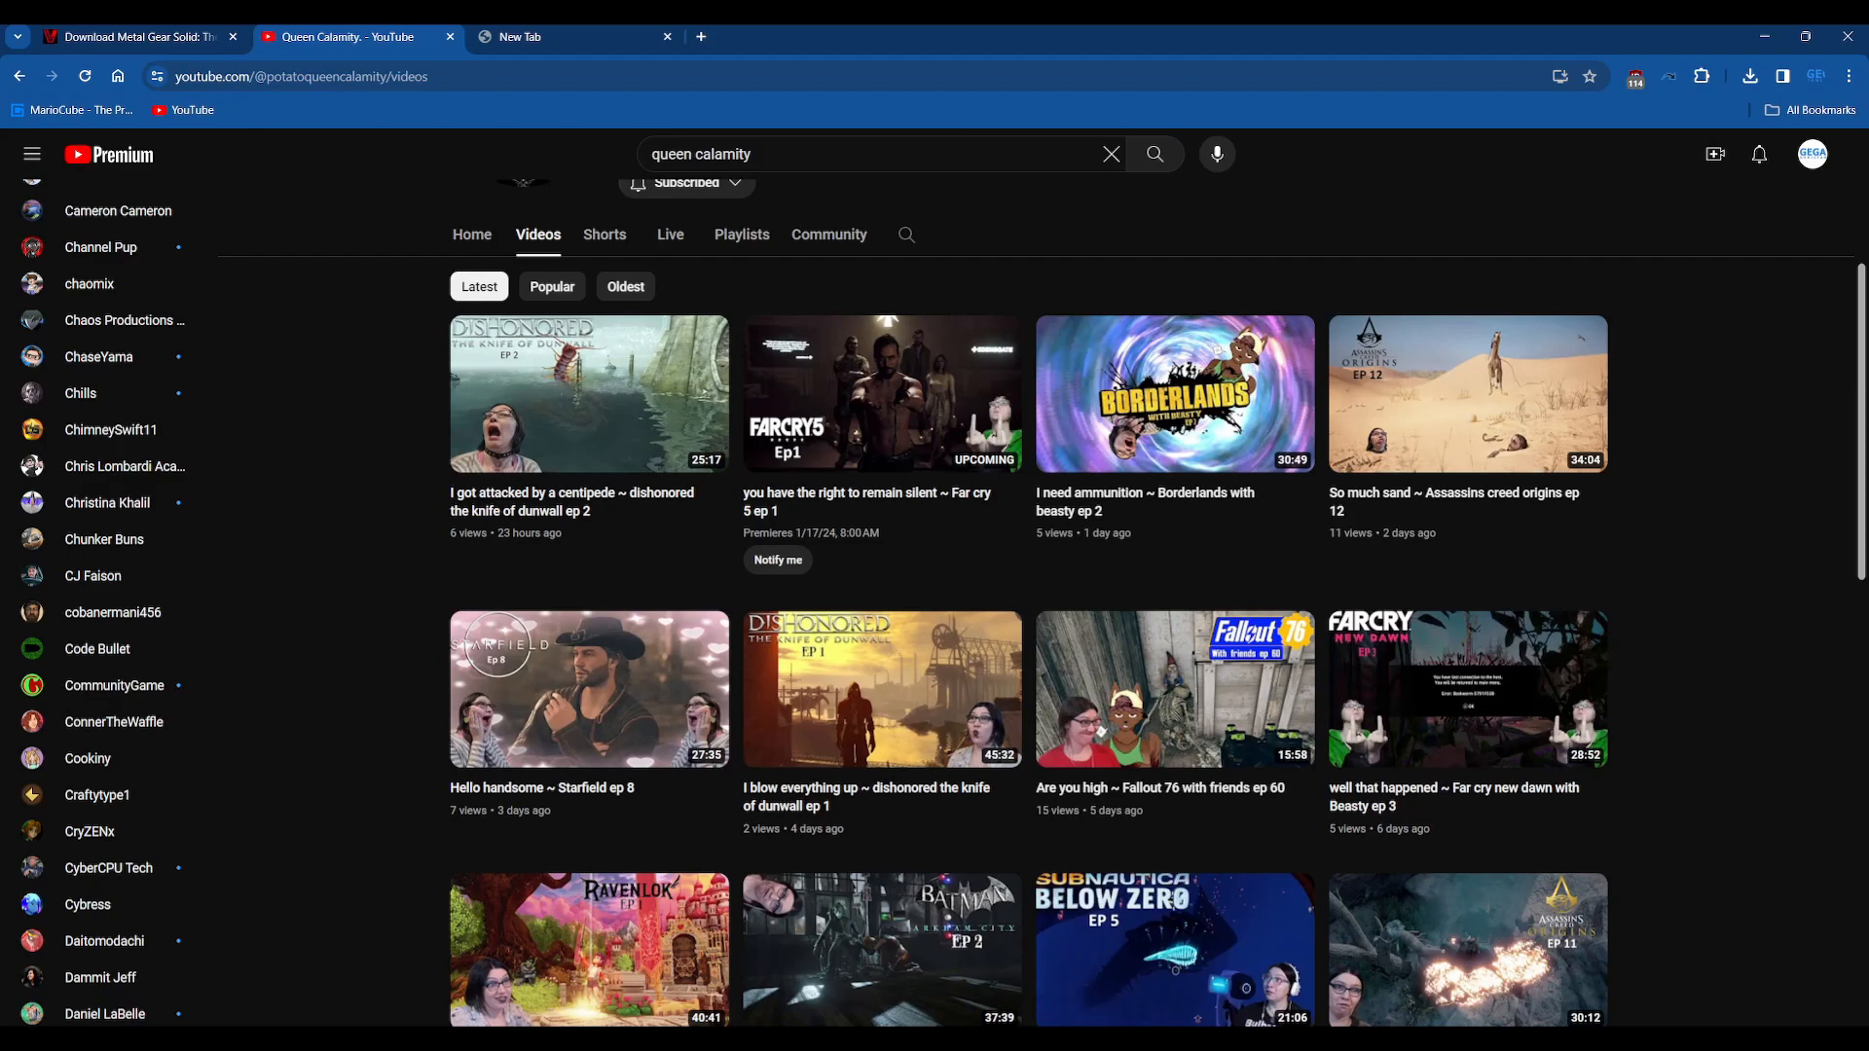
Step: Load the YouTube home feed with recommended videos and Shorts in the new tab
scroll("up", 3)
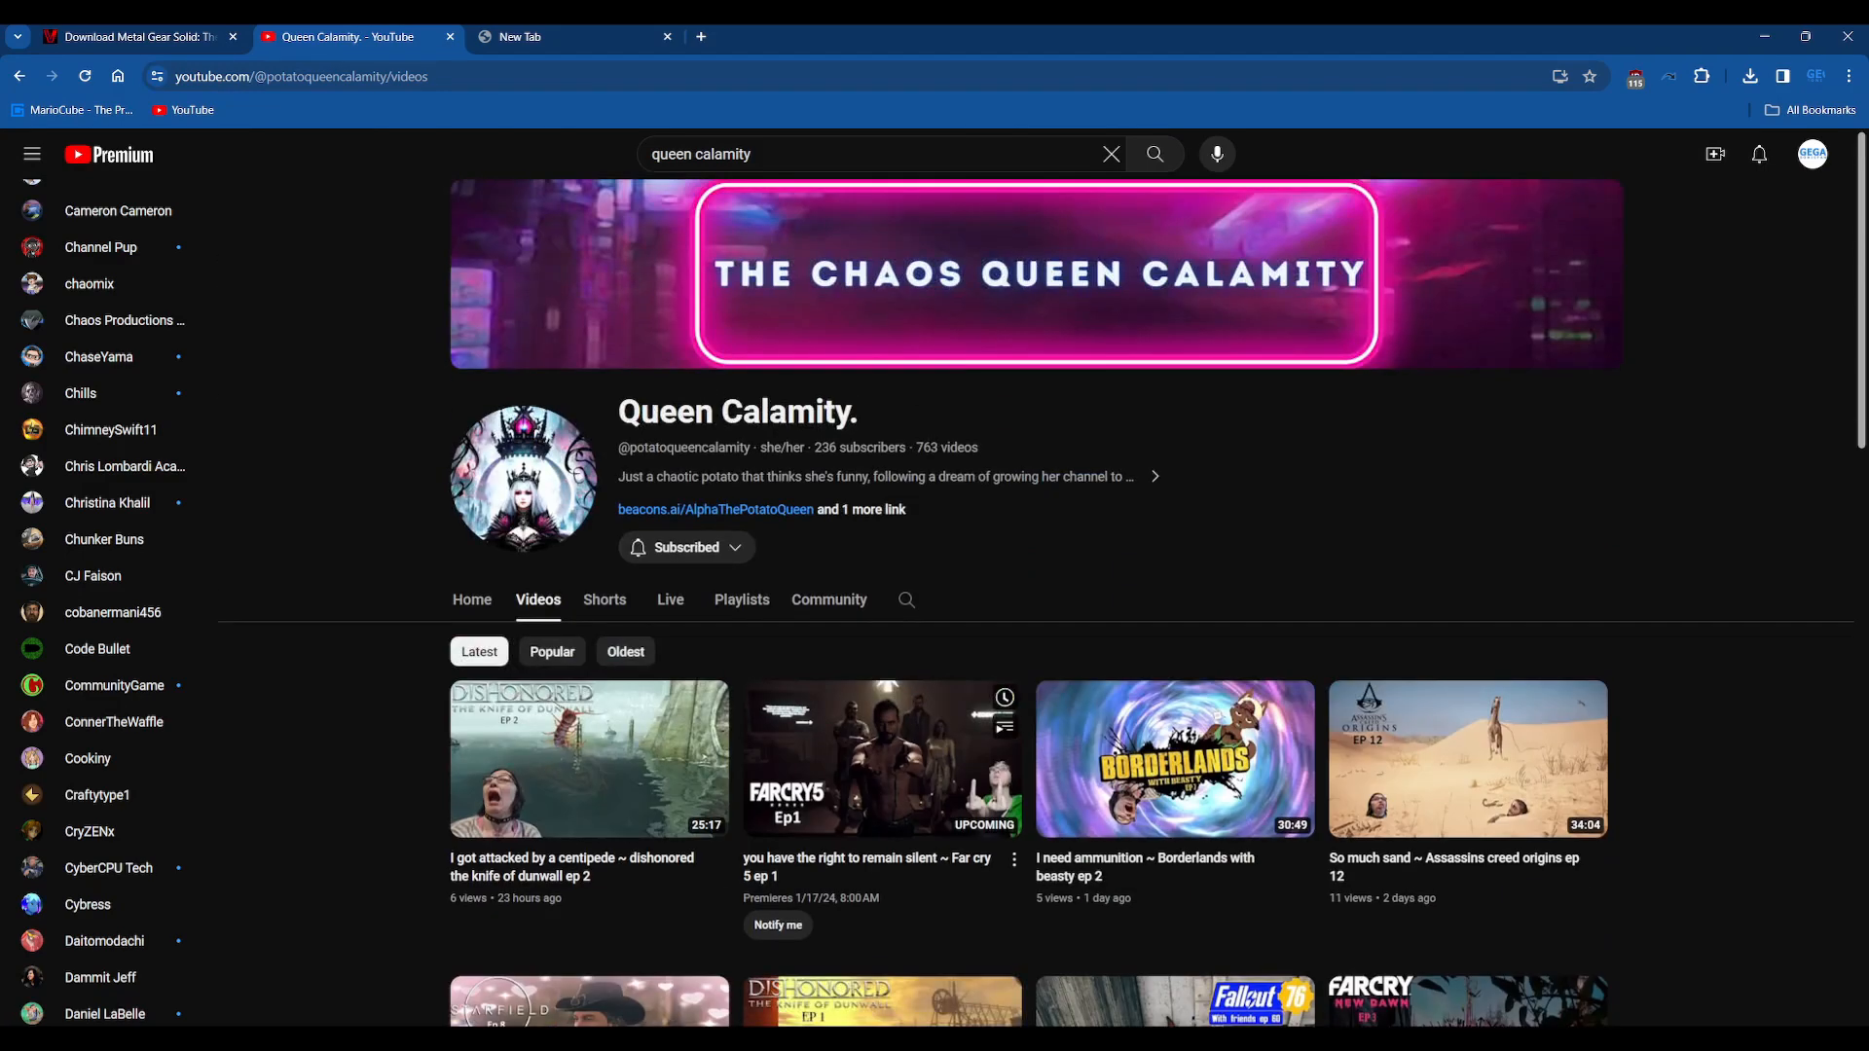
mouse_move(588, 759)
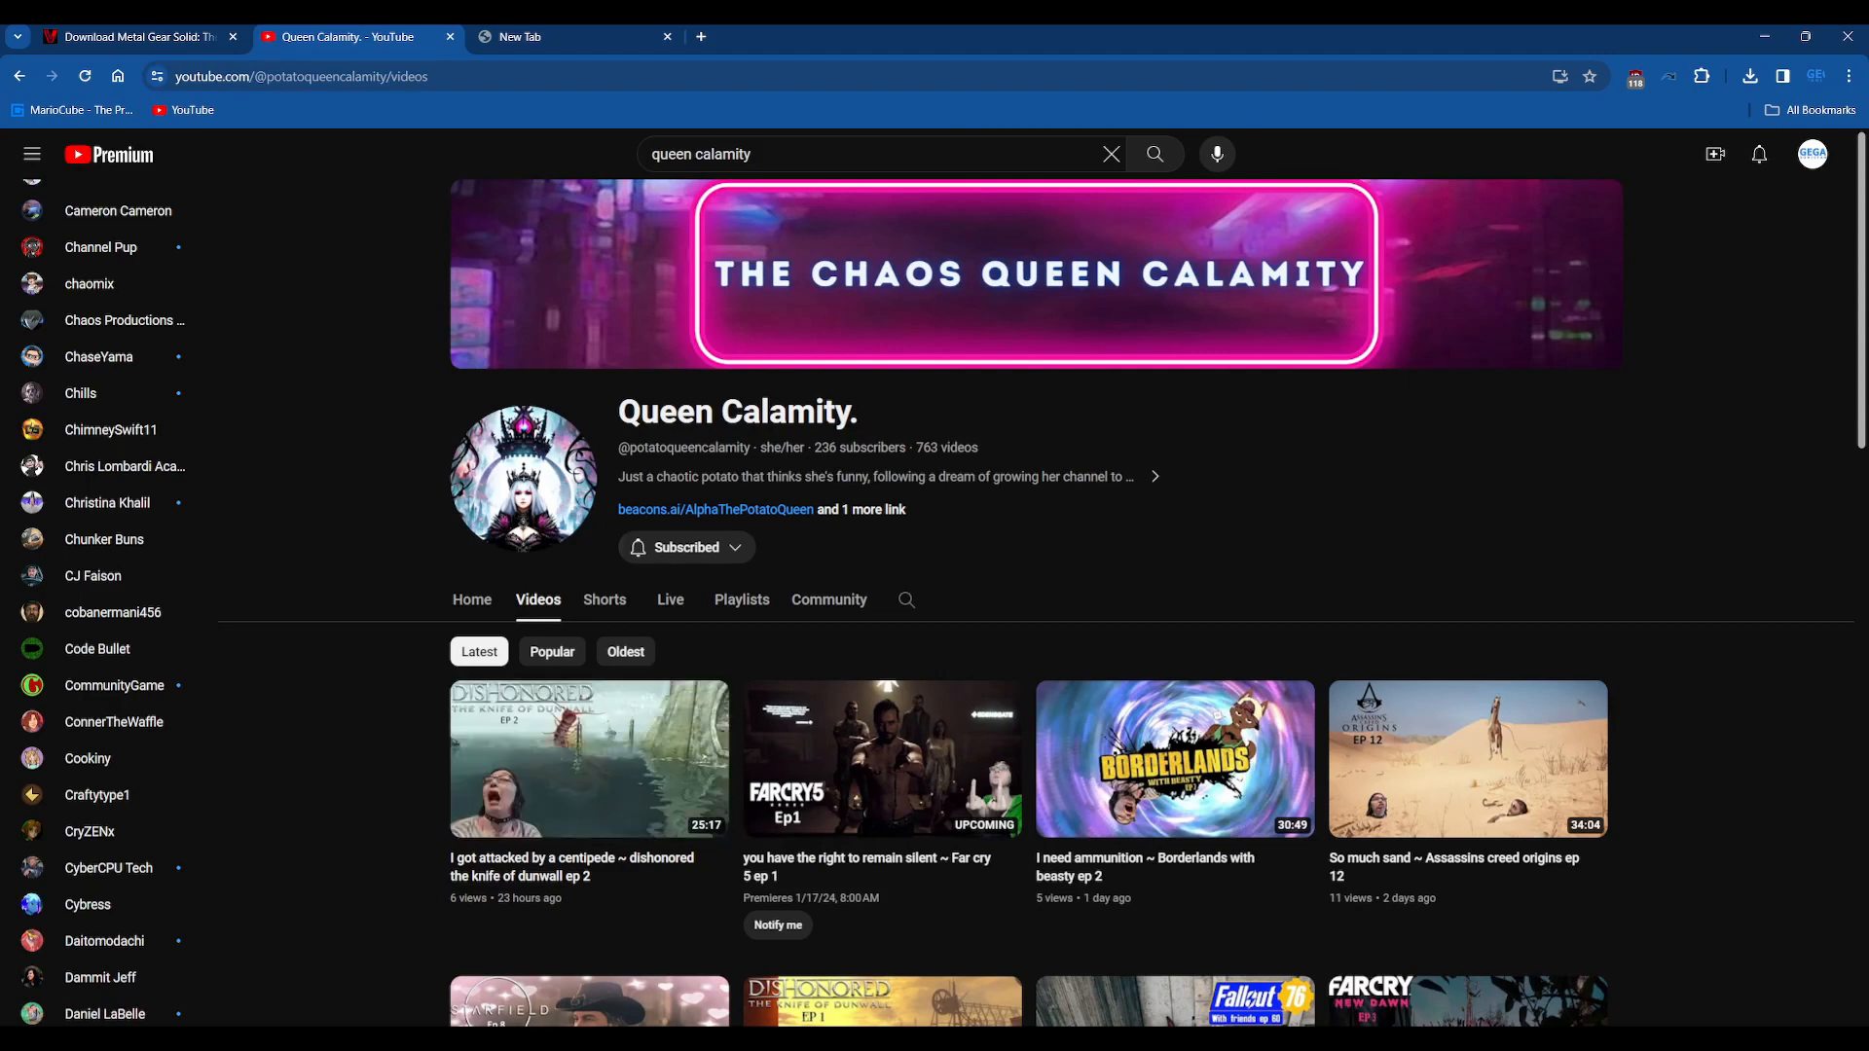
mouse_move(588, 759)
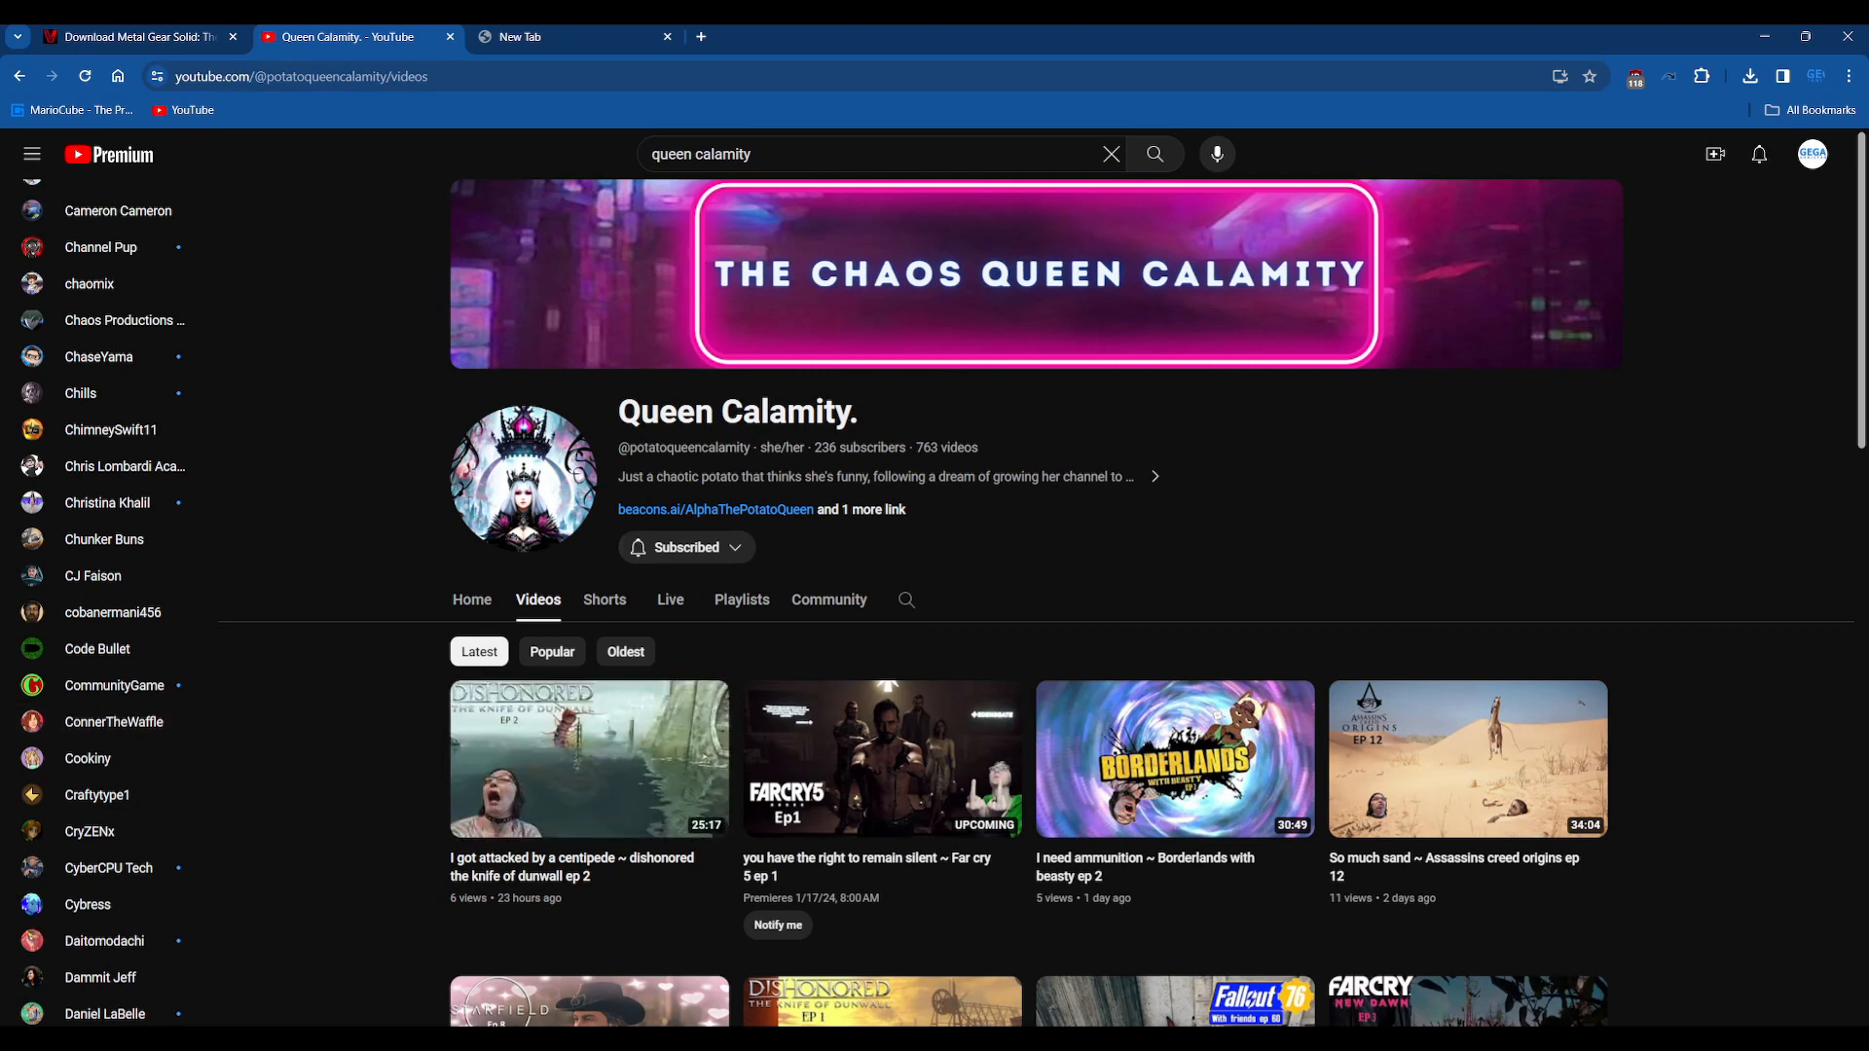
left_click(472, 600)
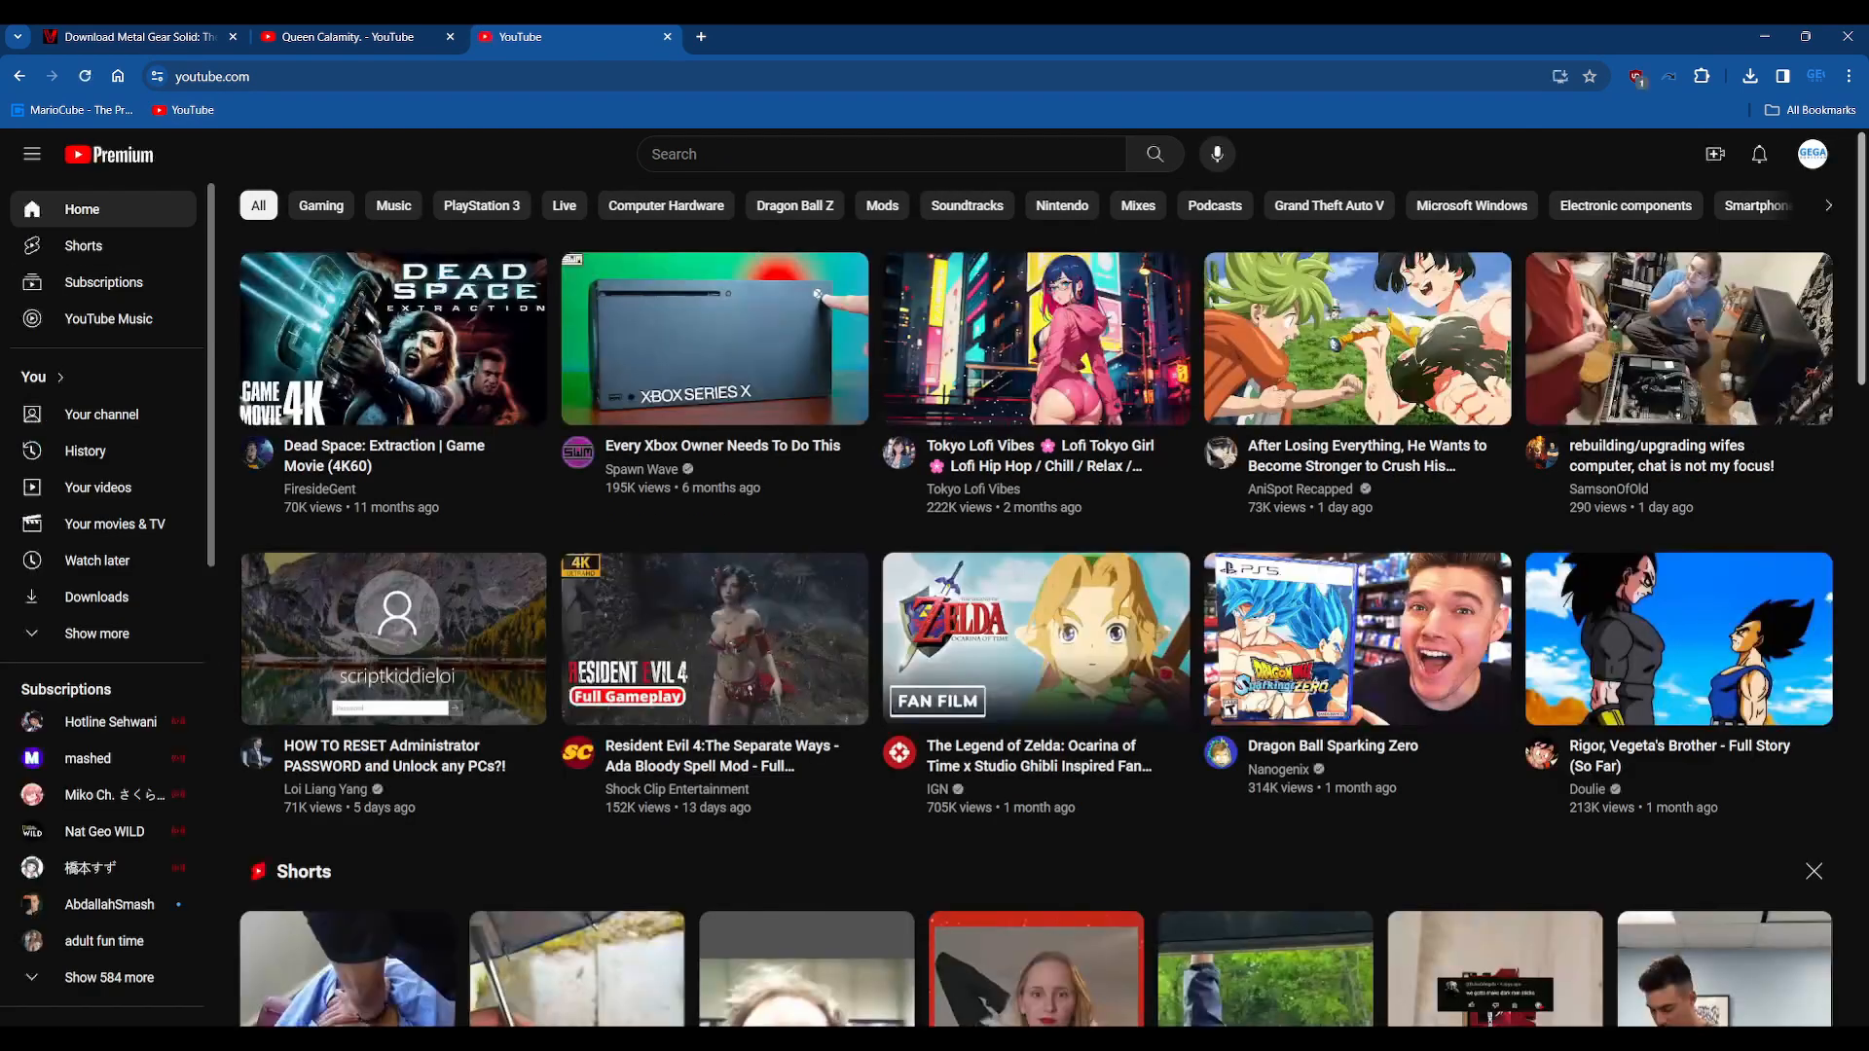
Step: View the GegaSonicFan channel page, then return to the Queen Calamity tab
left_click(101, 415)
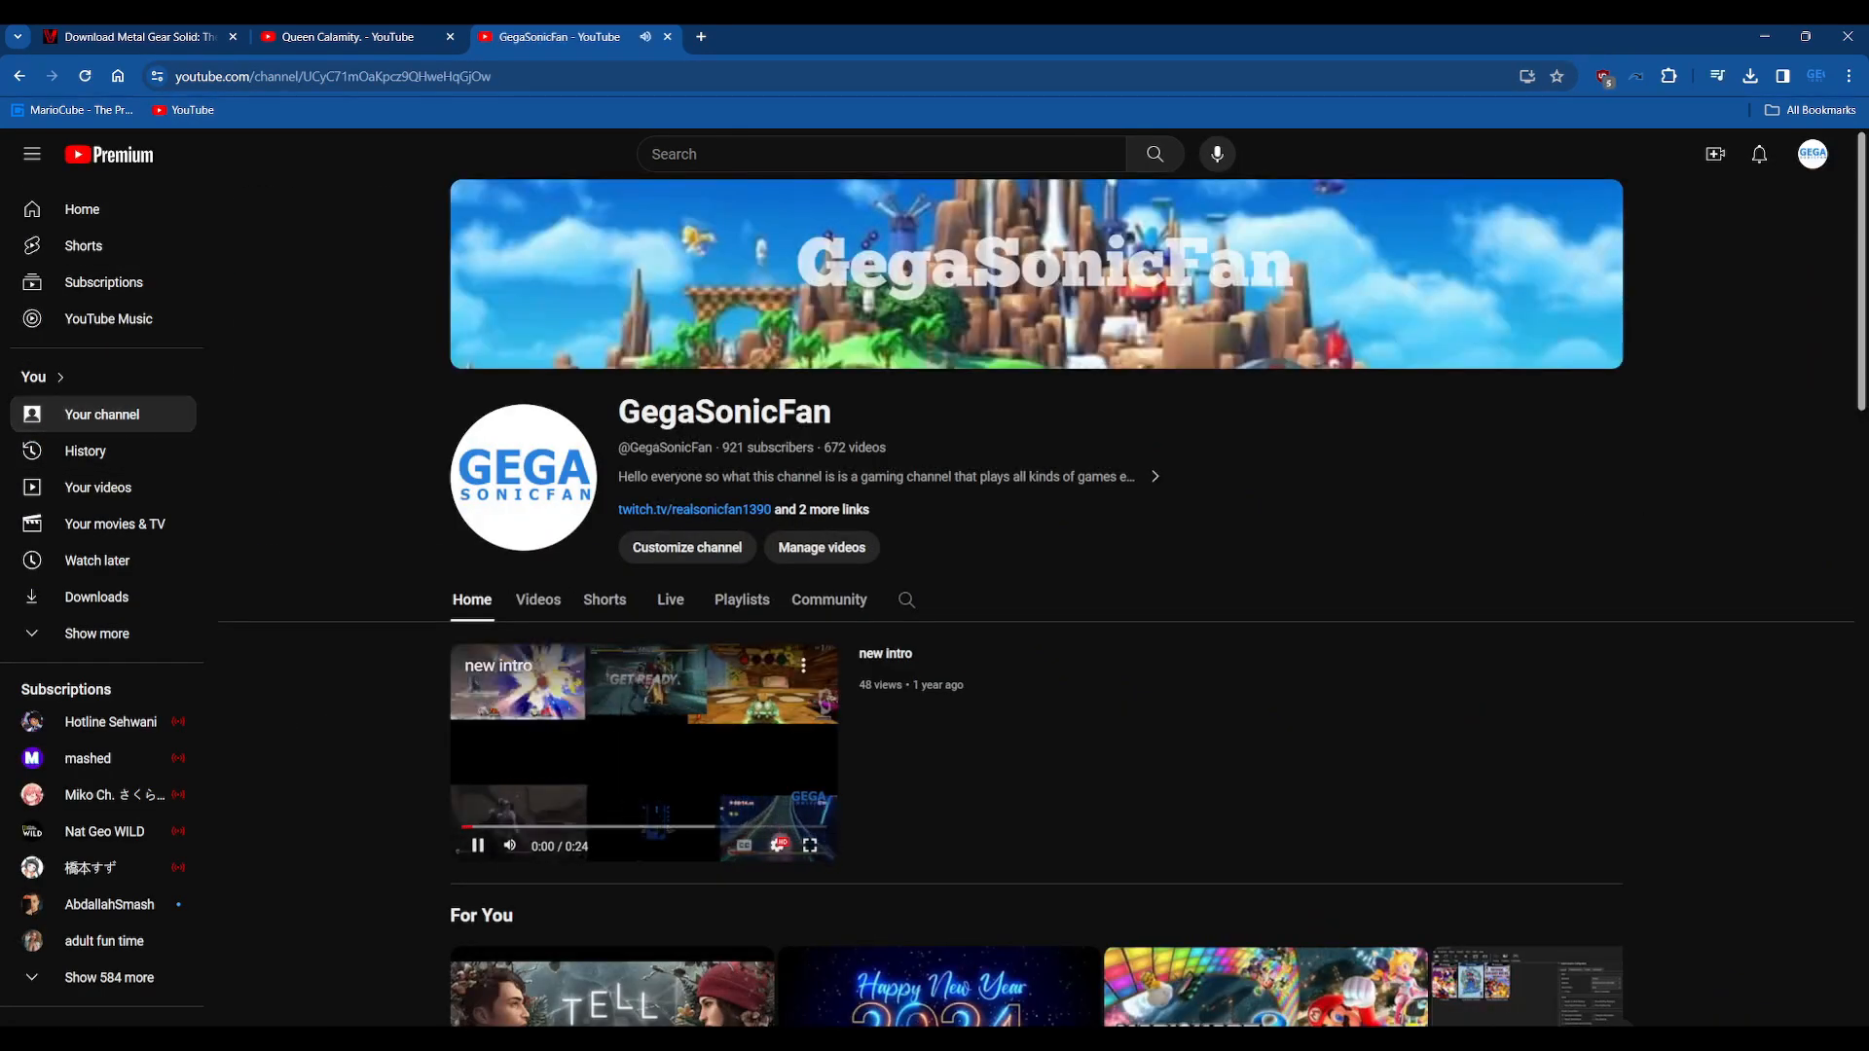
scroll("down", 3)
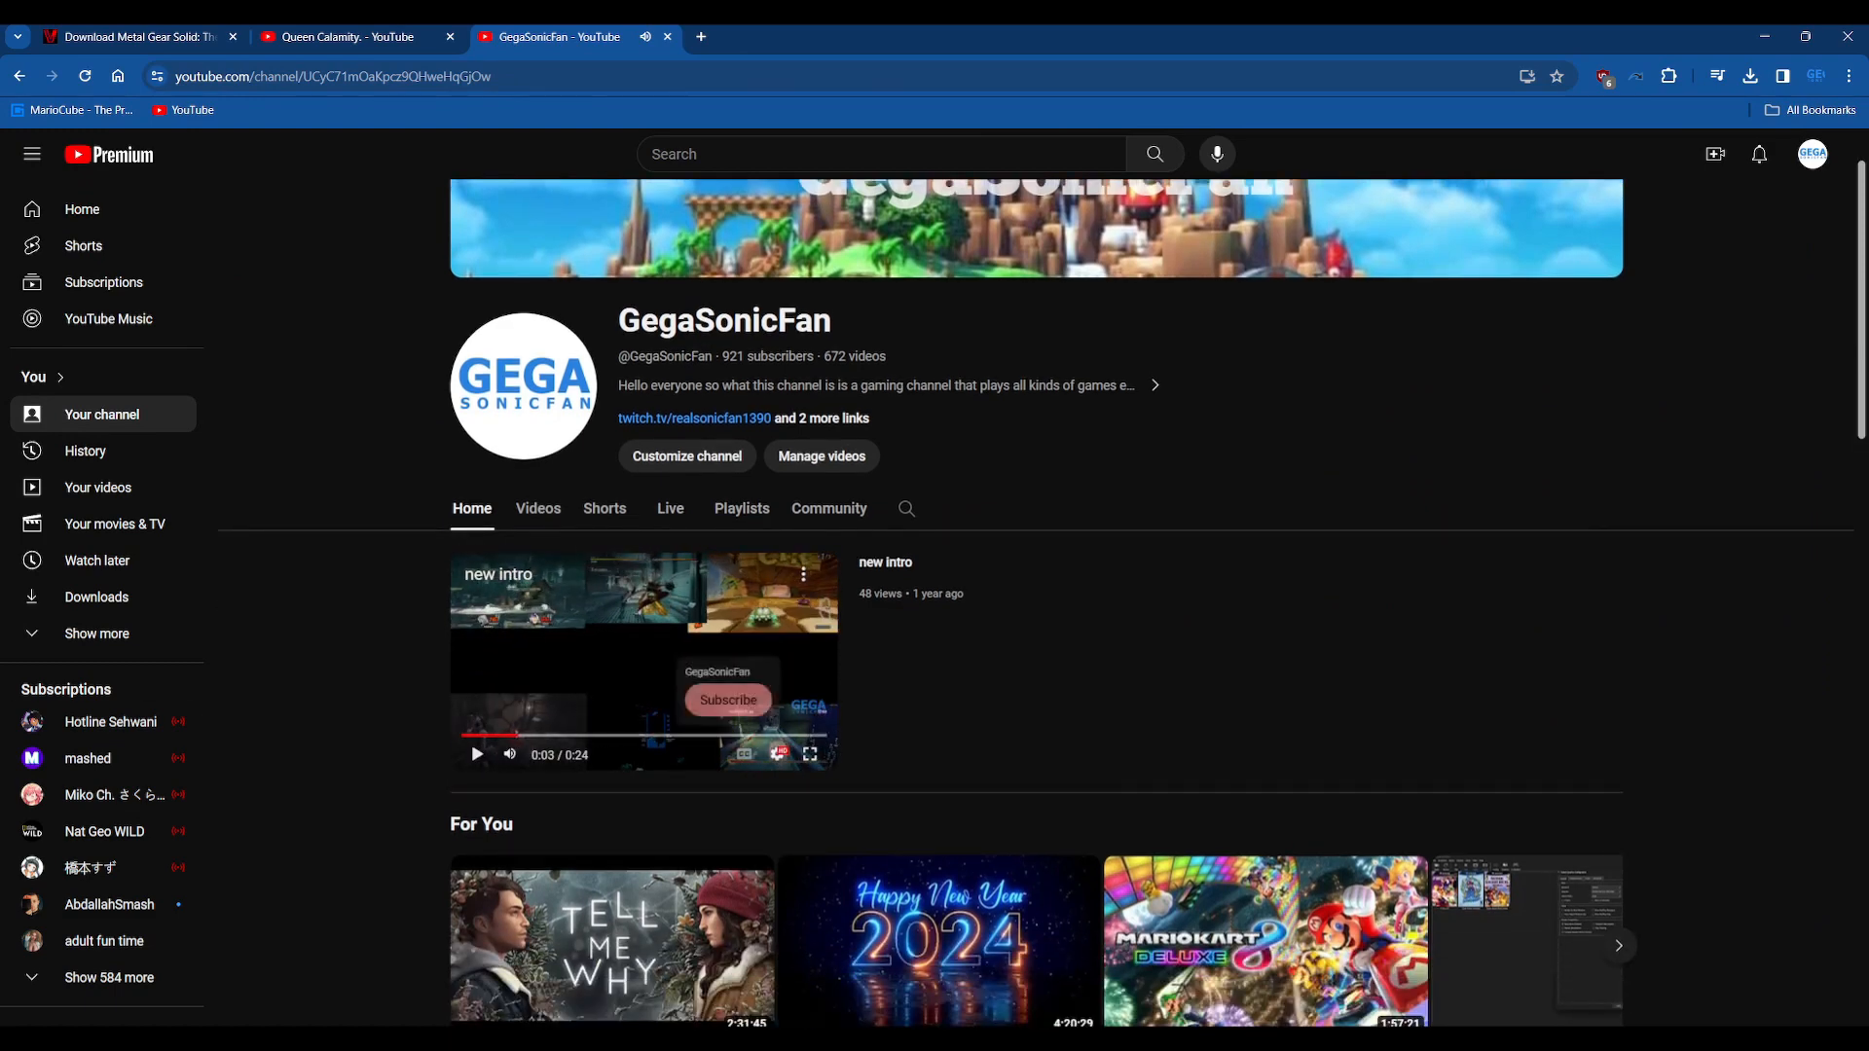
scroll("up", 3)
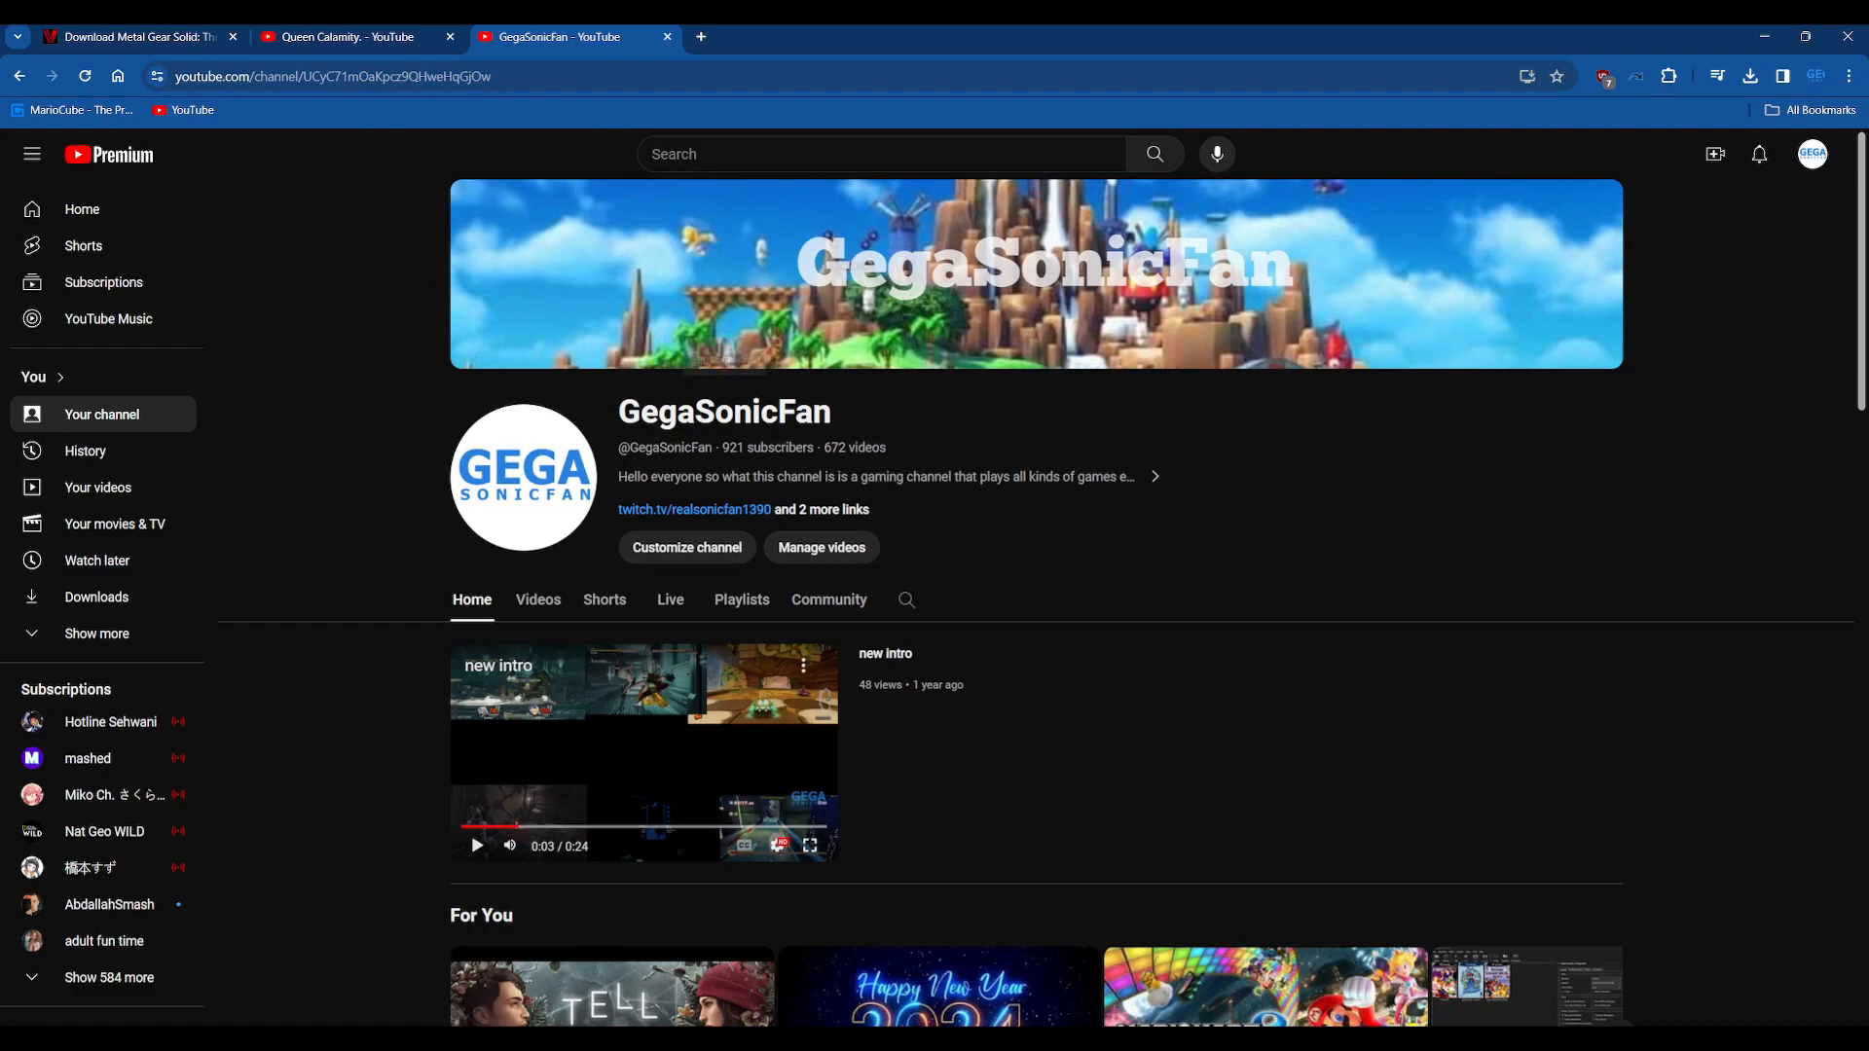
mouse_move(723, 381)
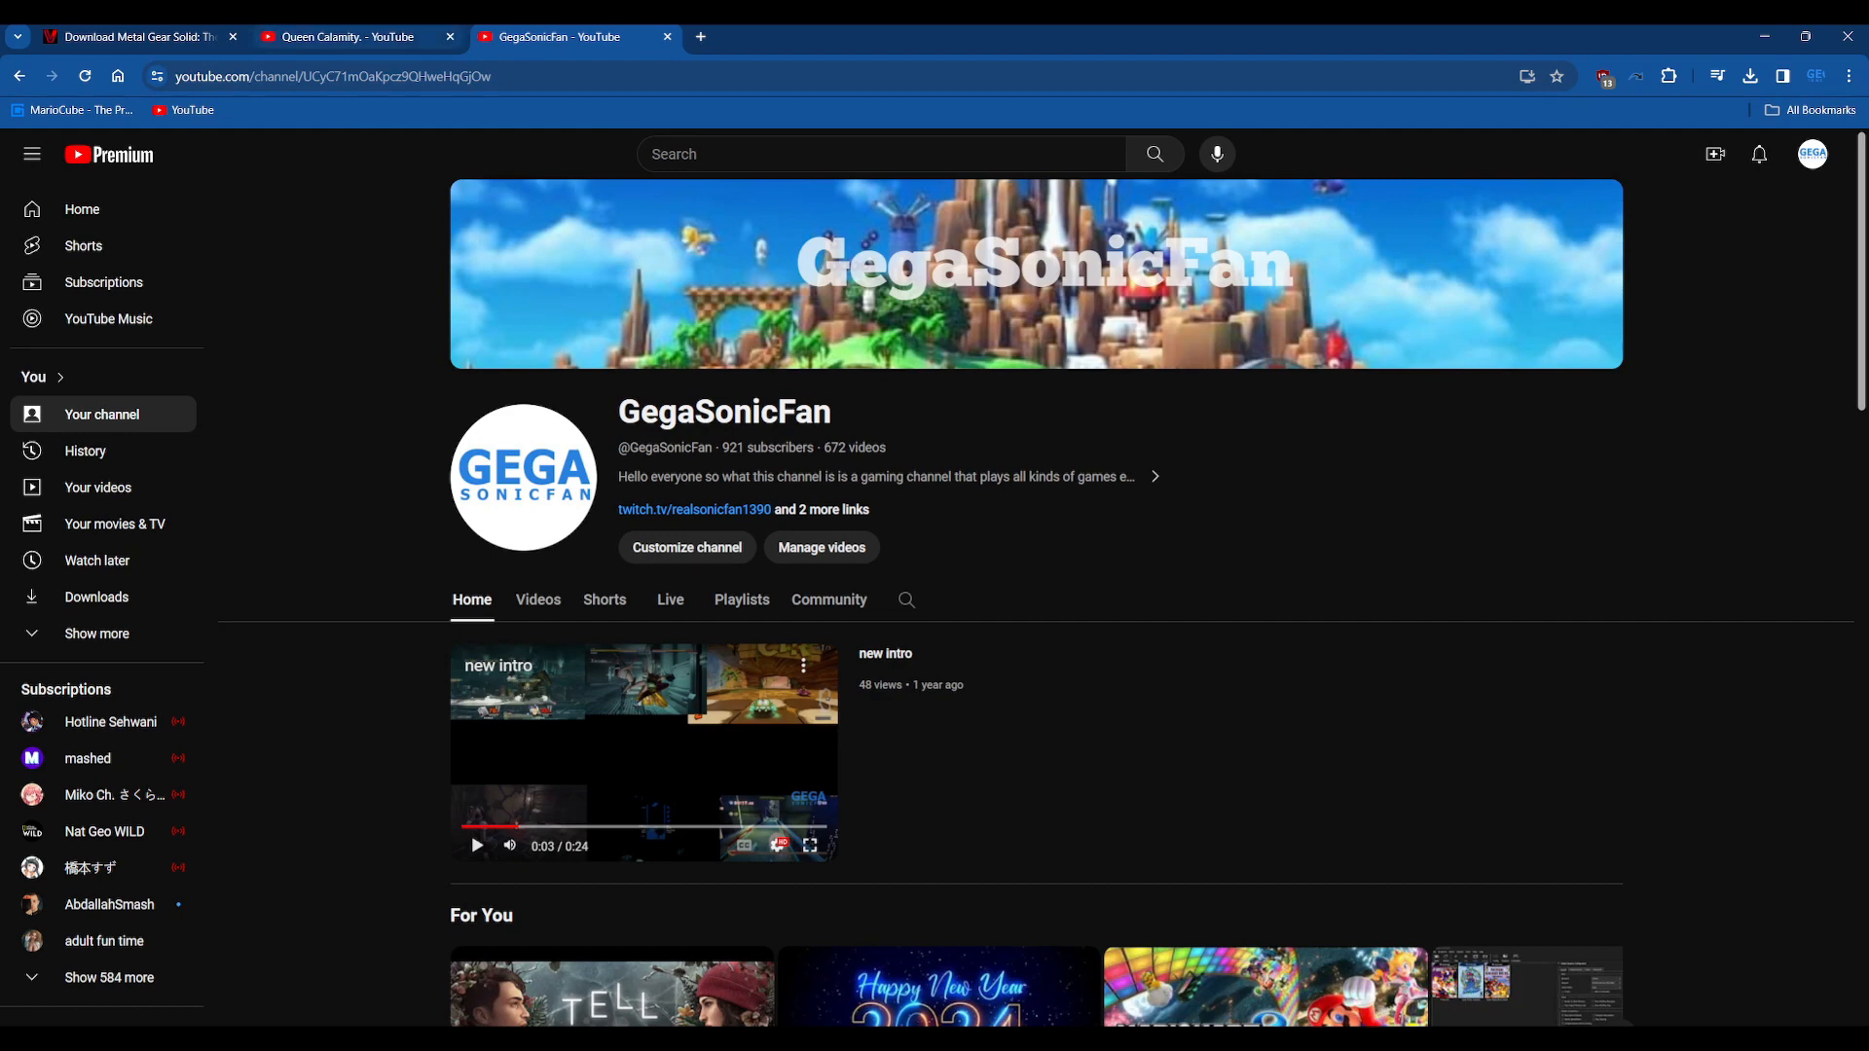
left_click(345, 37)
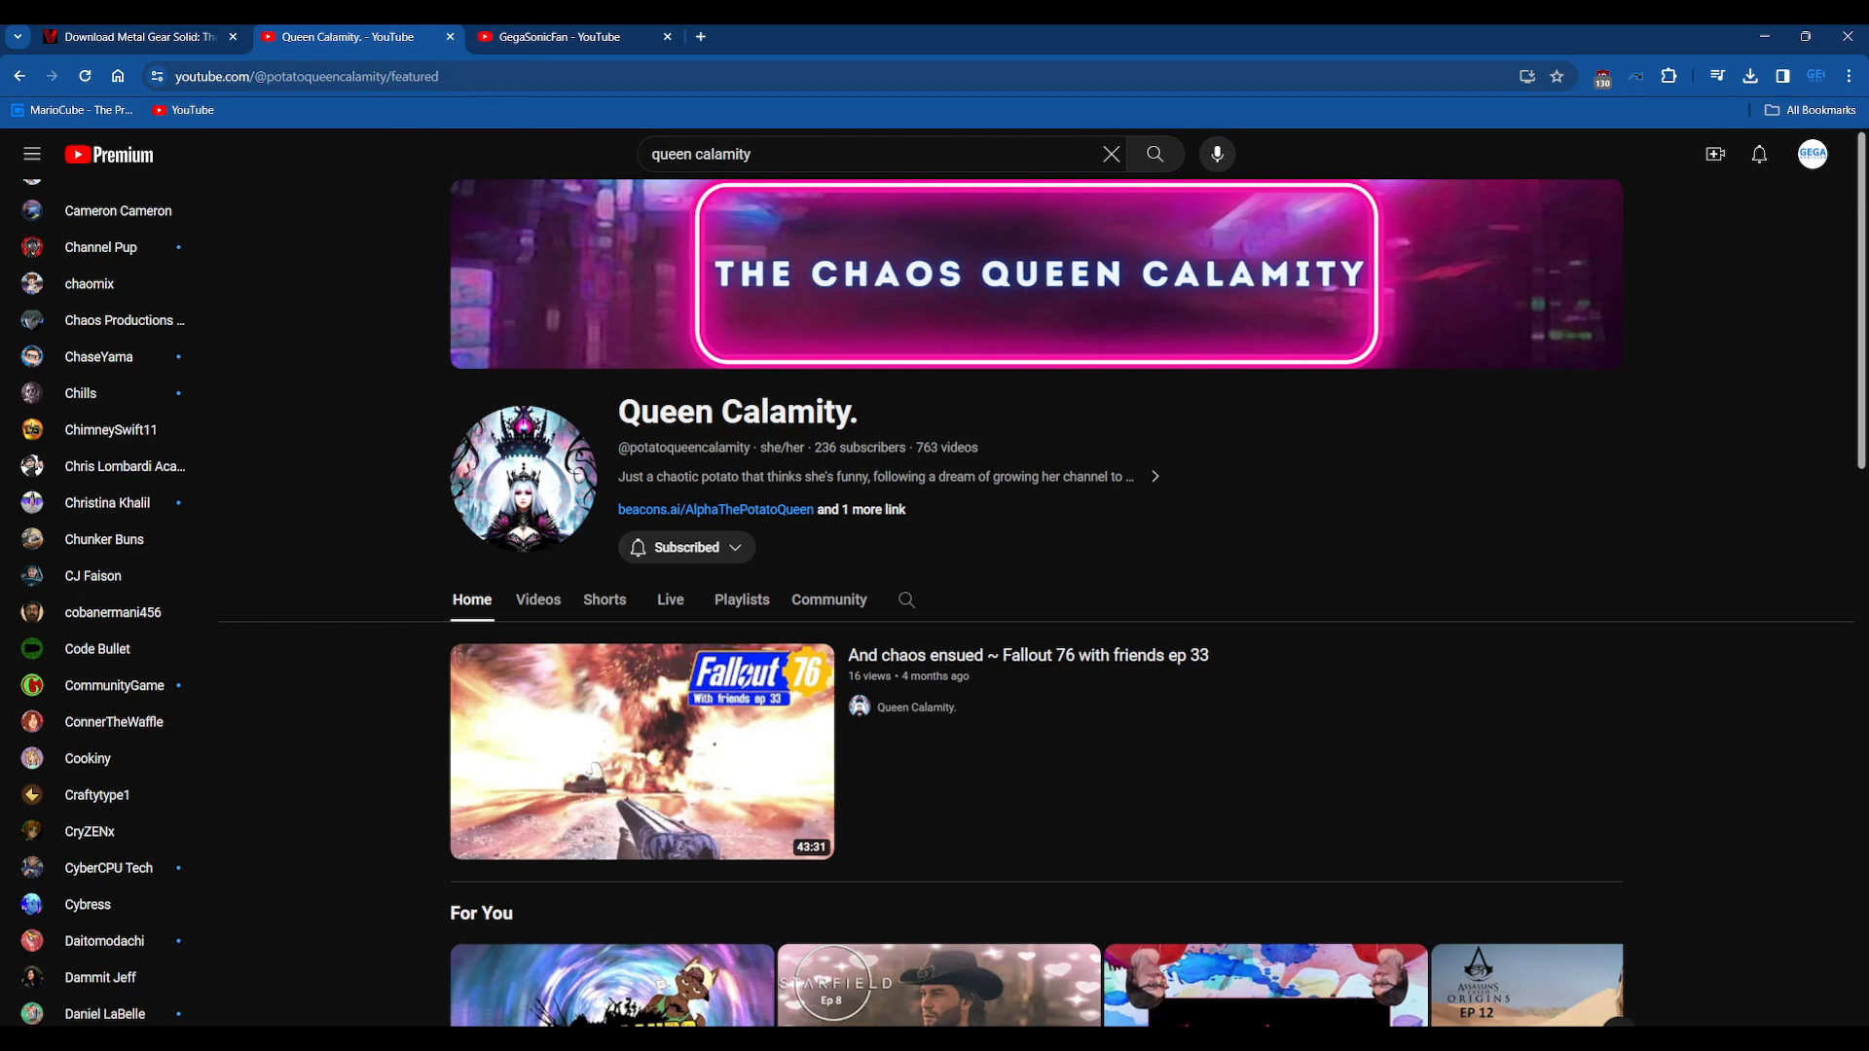
mouse_move(641, 750)
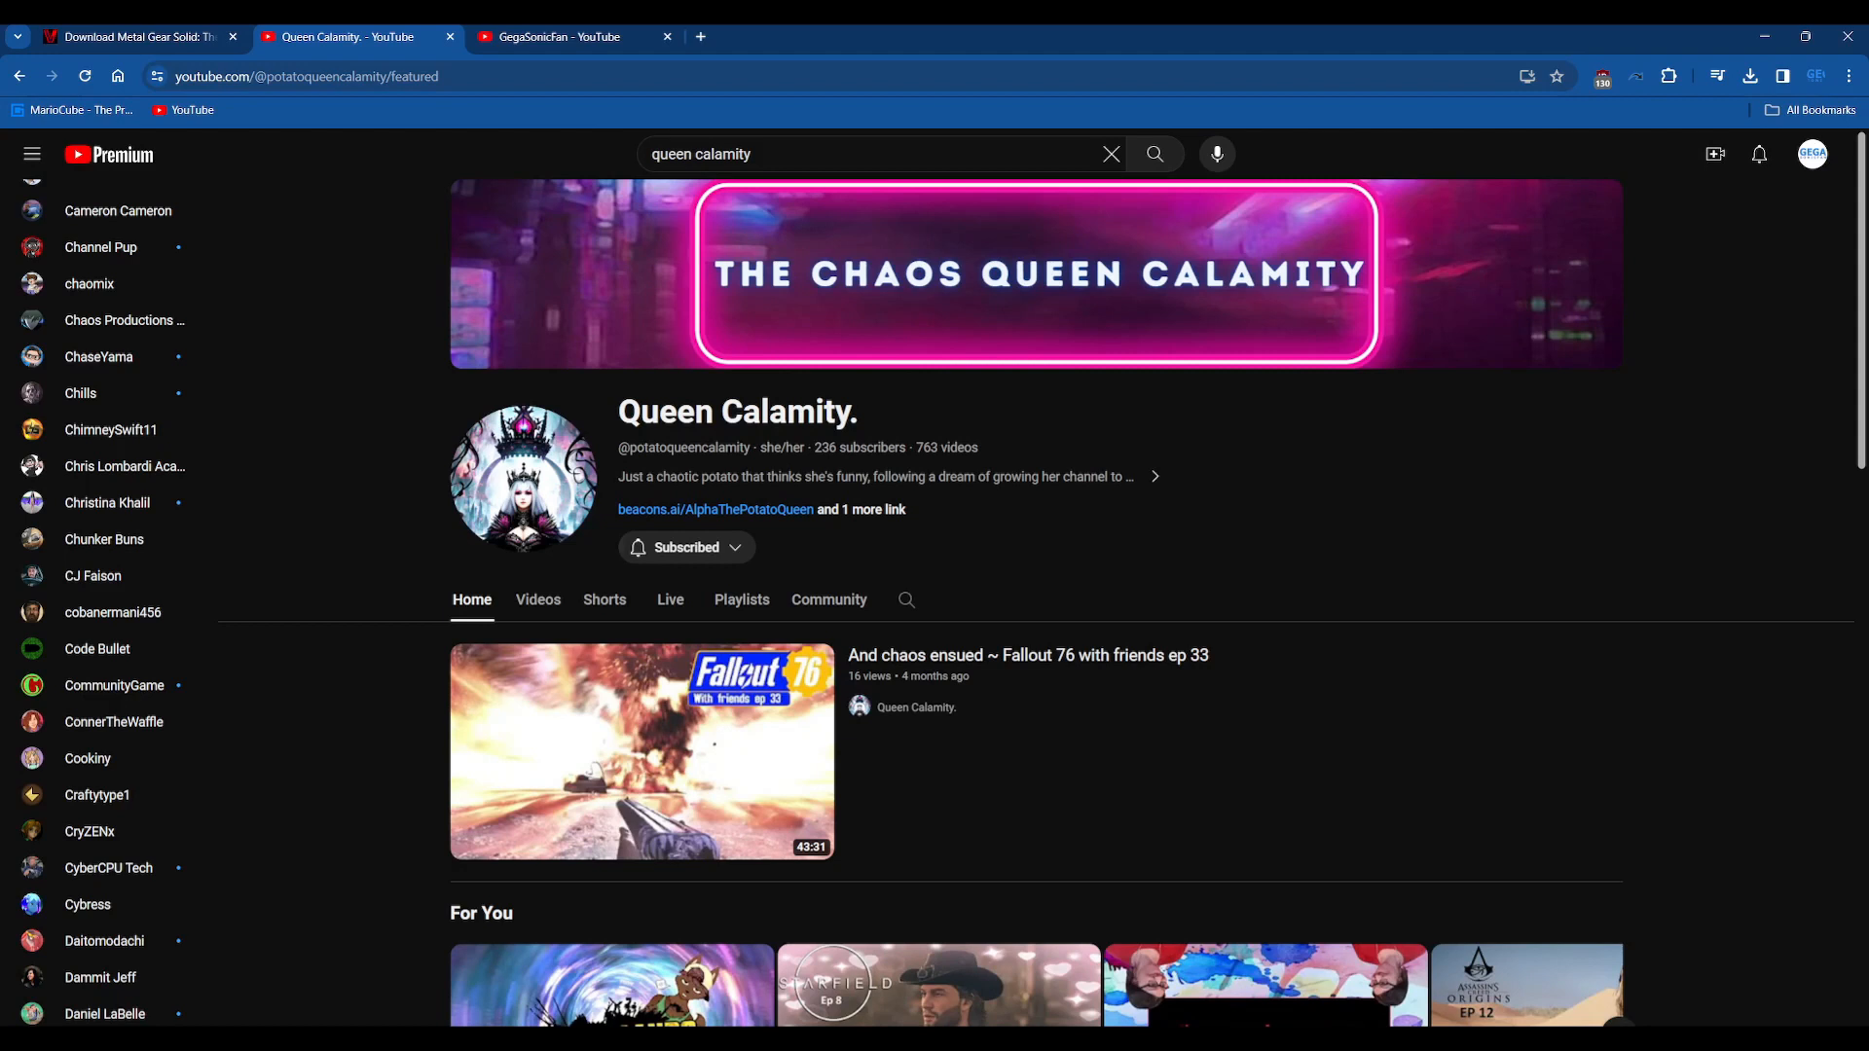
mouse_move(640, 751)
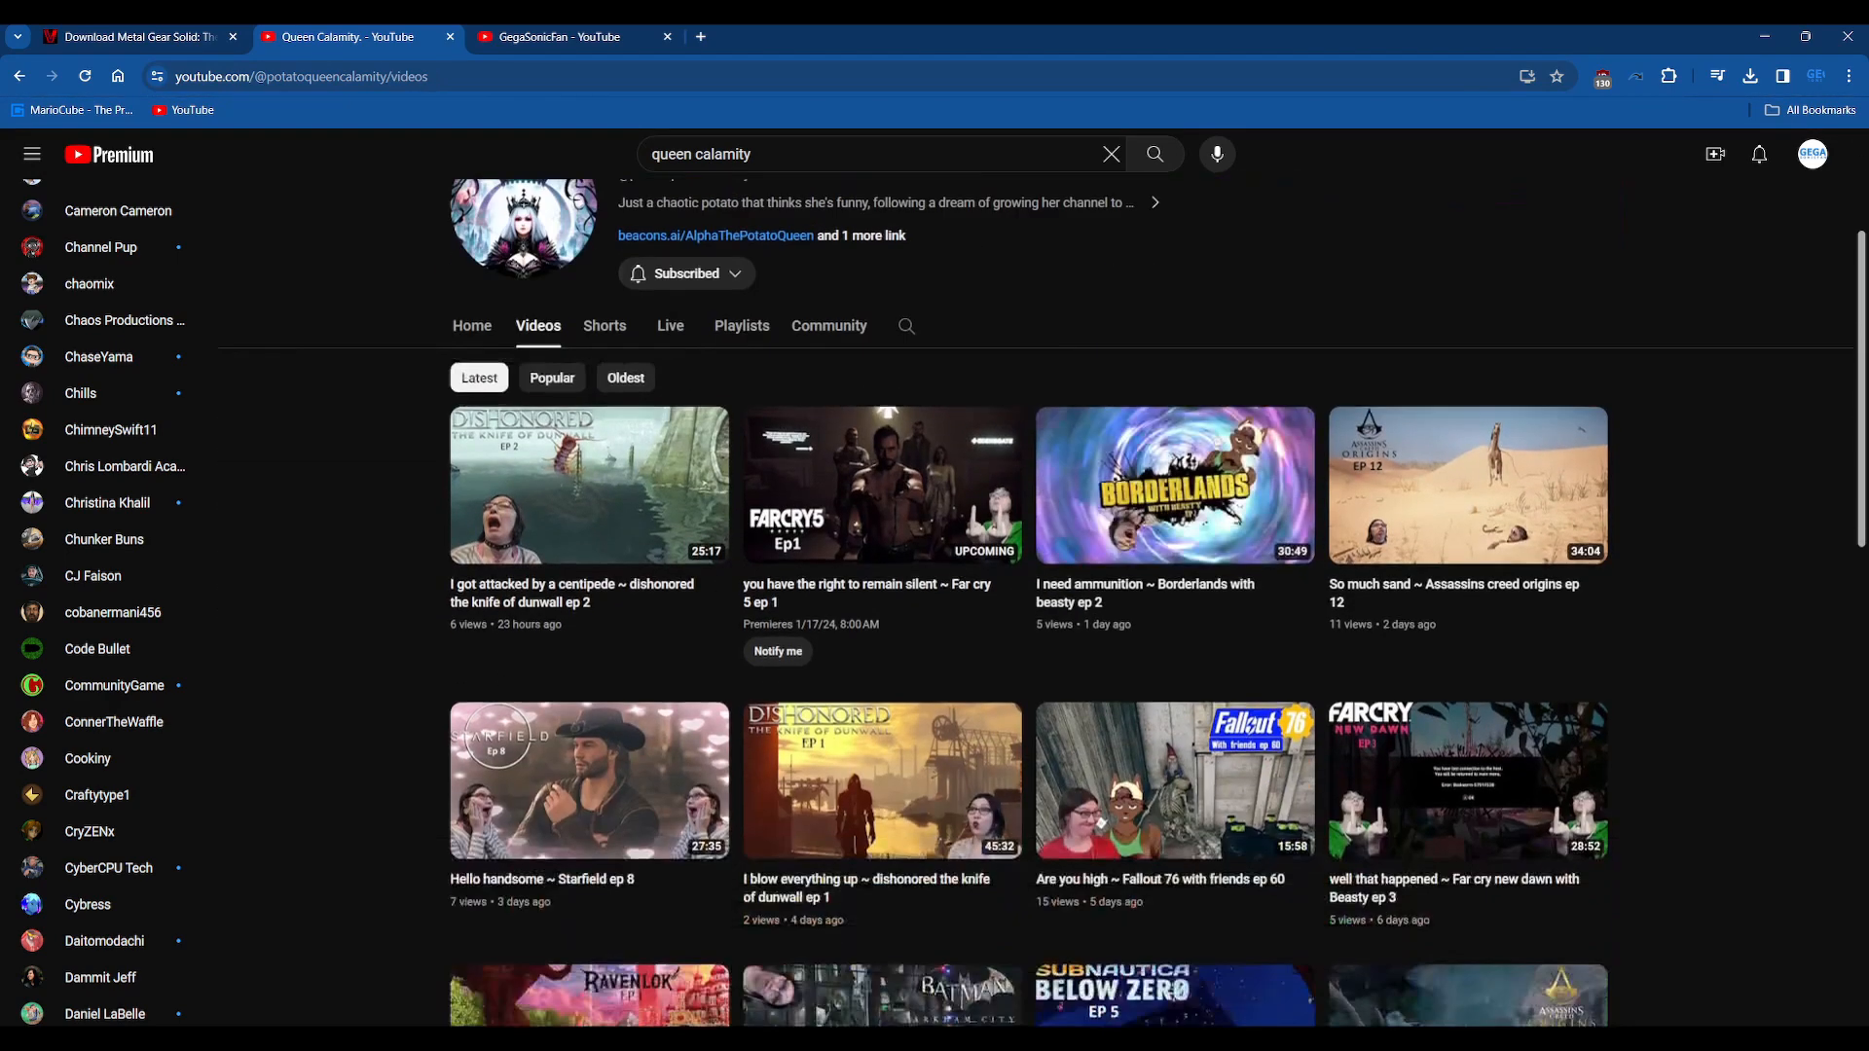
scroll("down", 3)
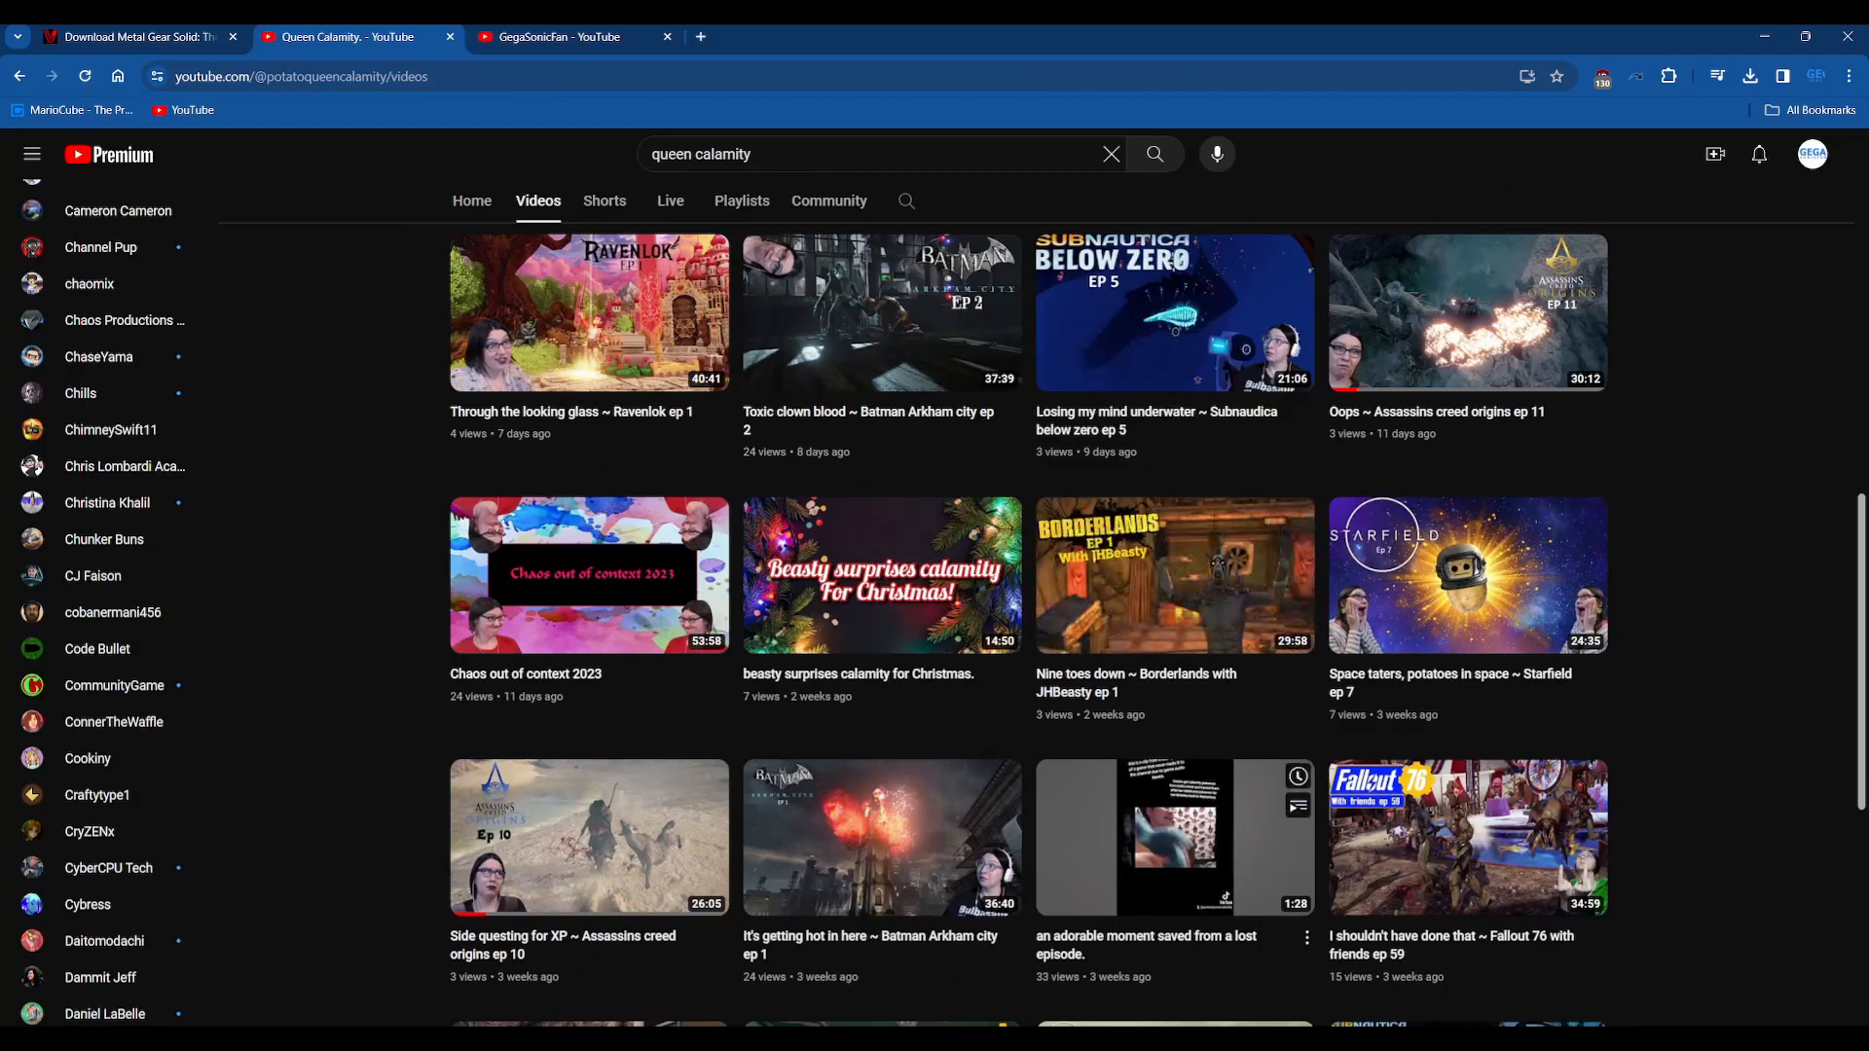
scroll("up", 3)
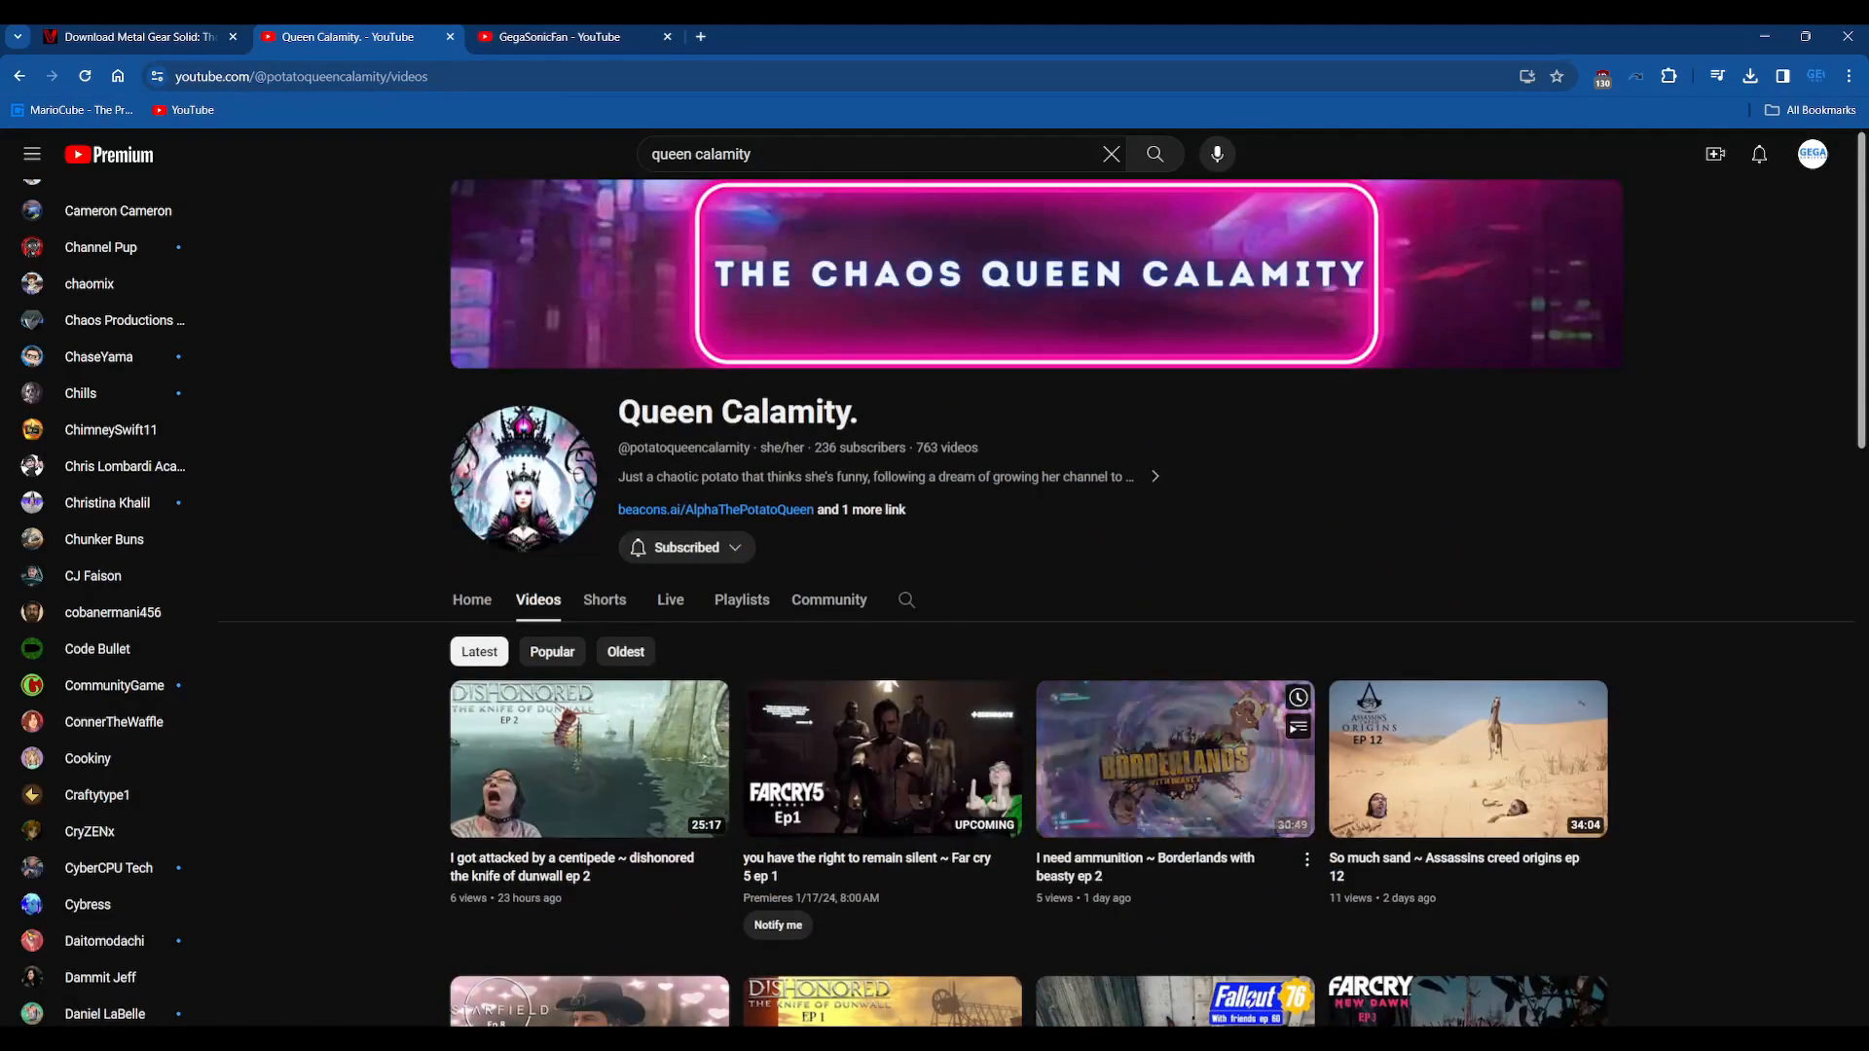
mouse_move(1174, 760)
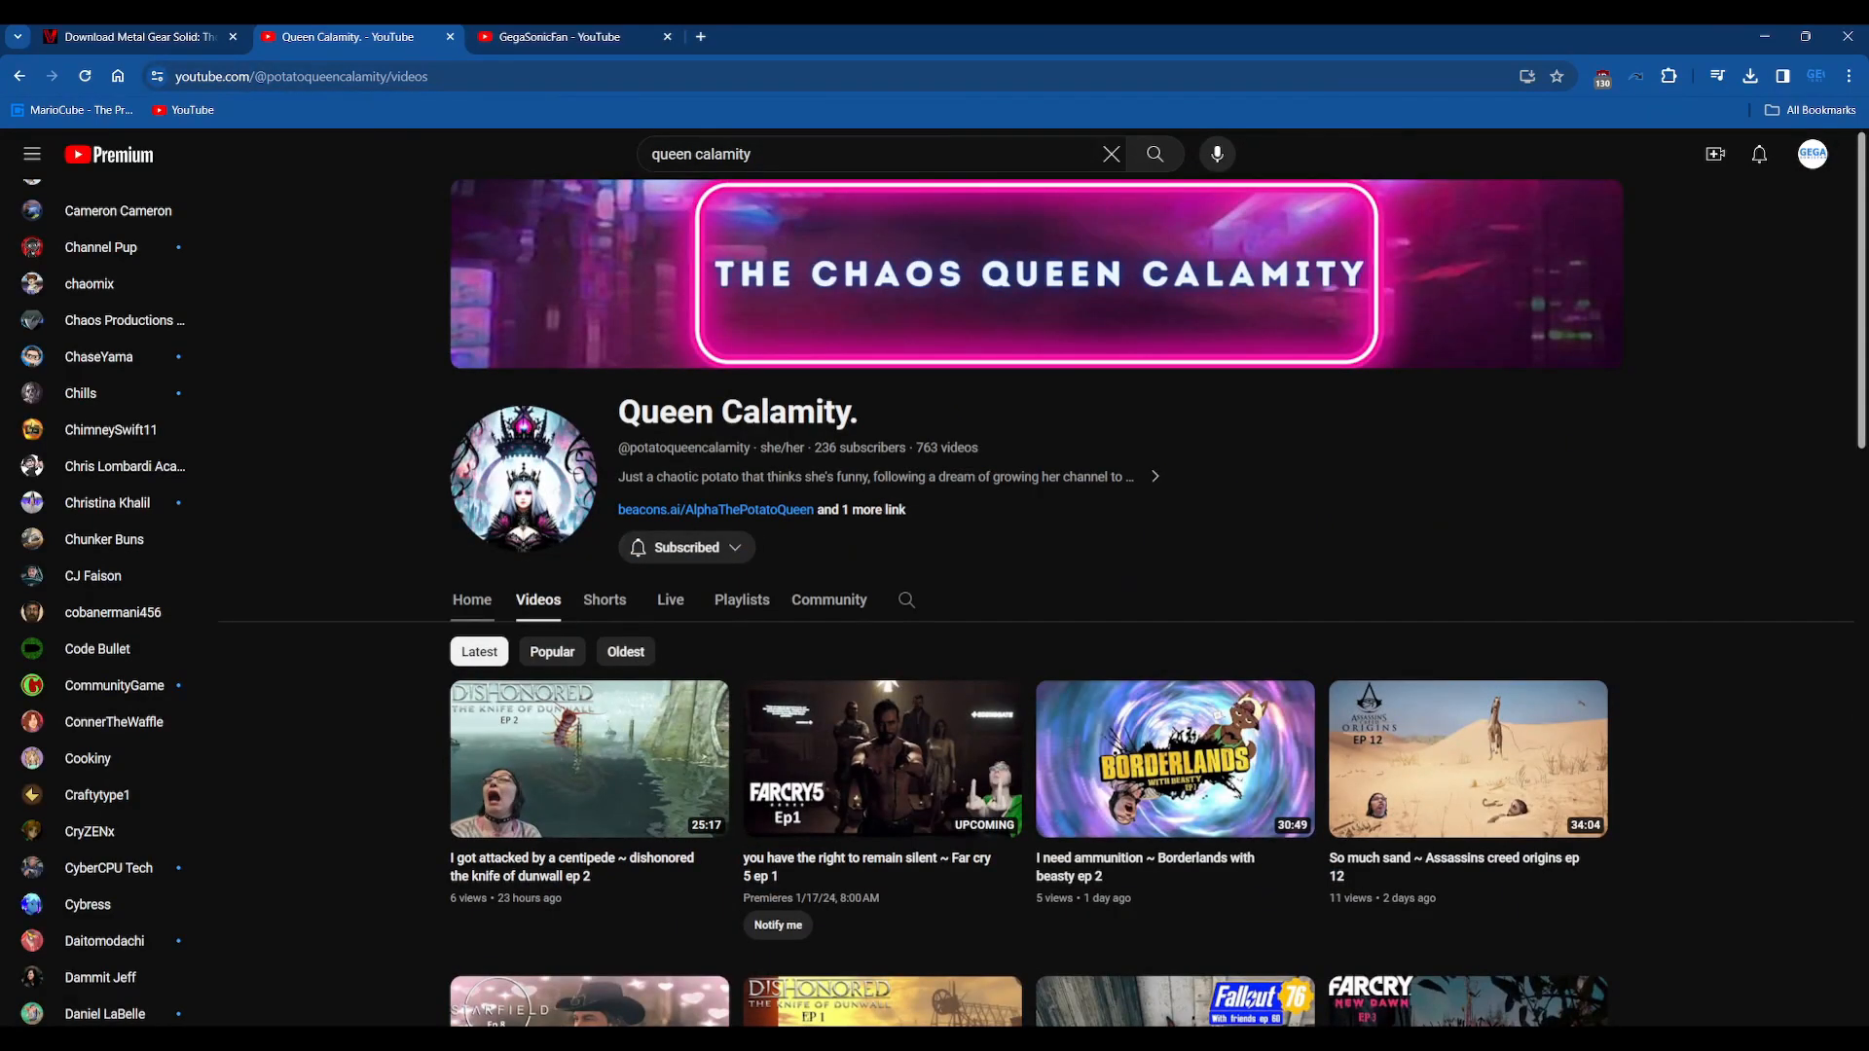
left_click(472, 600)
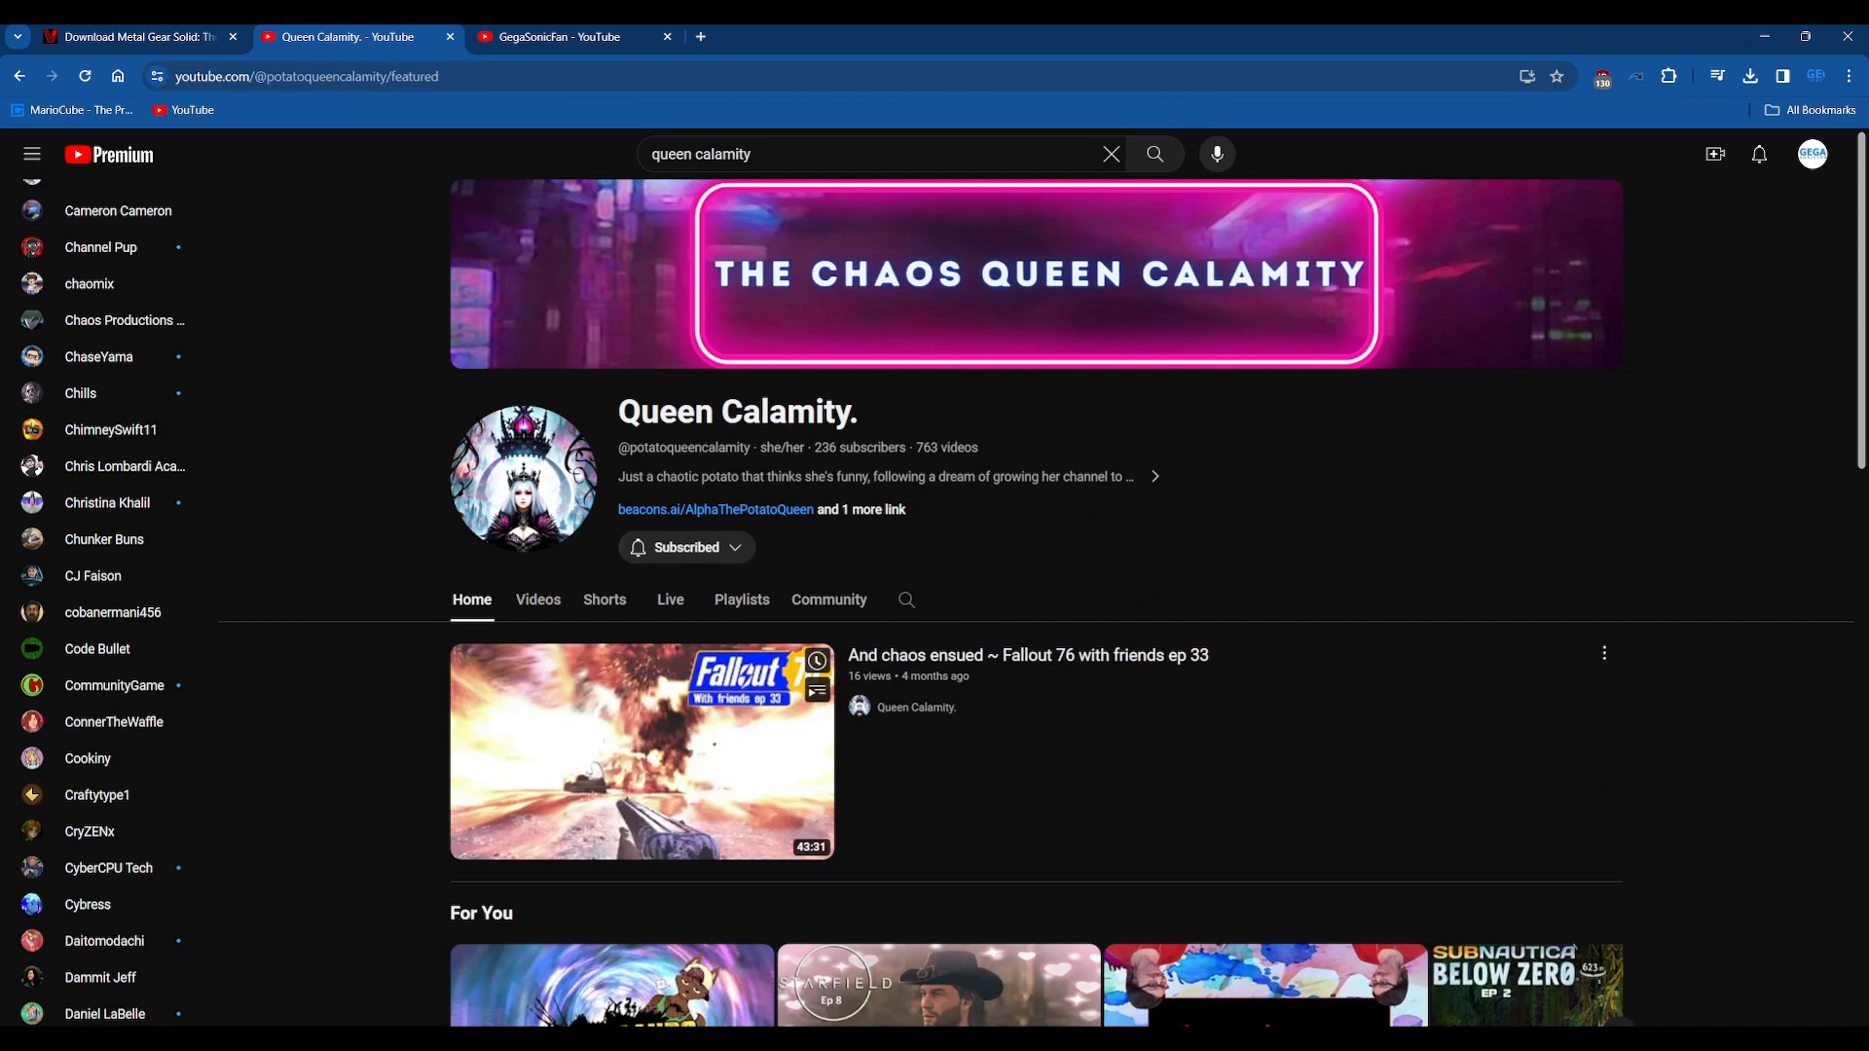